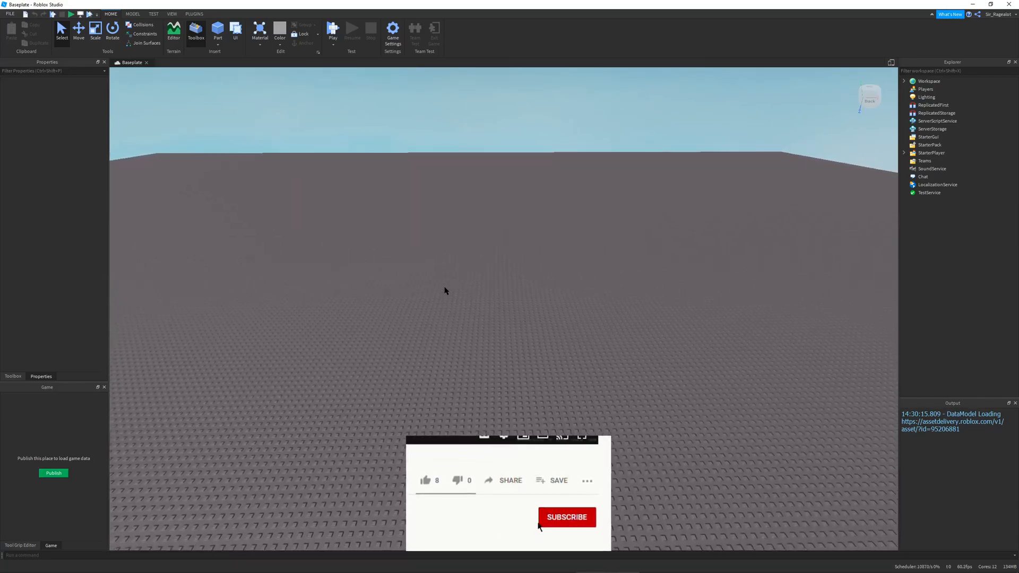
Expand Workspace in the Explorer to reveal Camera, Terrain and Baseplate
left_click(566, 517)
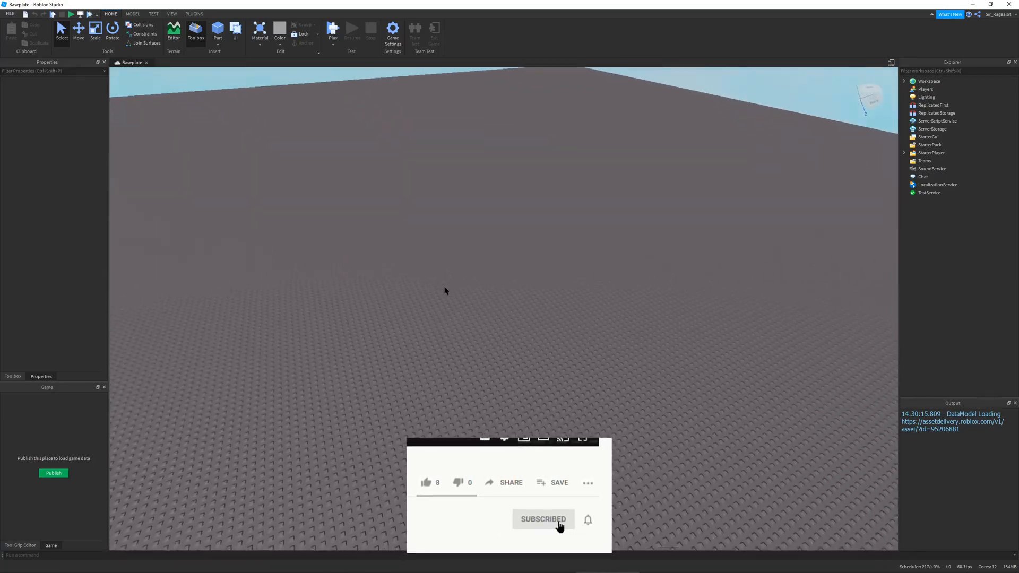
left_click(587, 520)
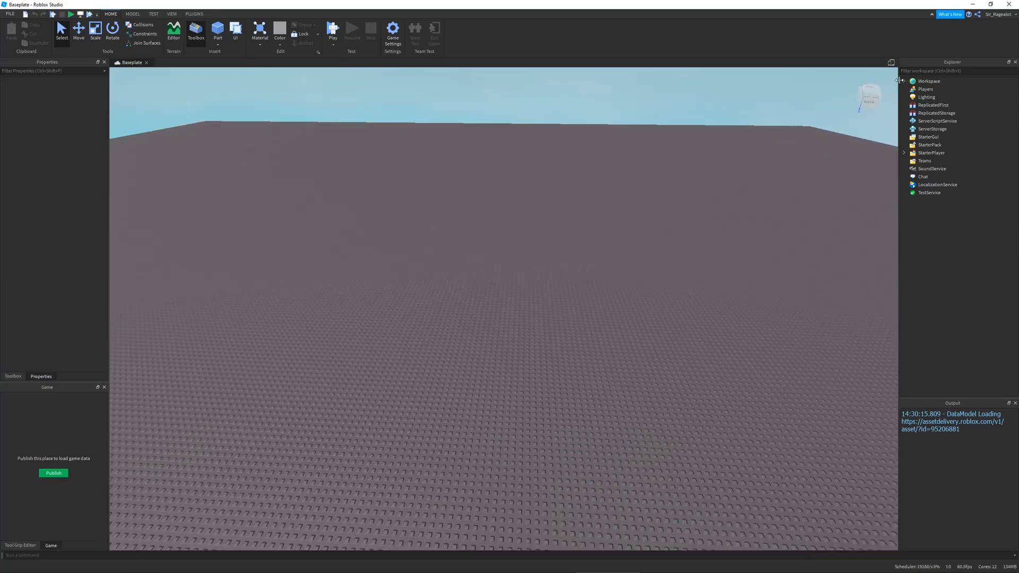
left_click(904, 80)
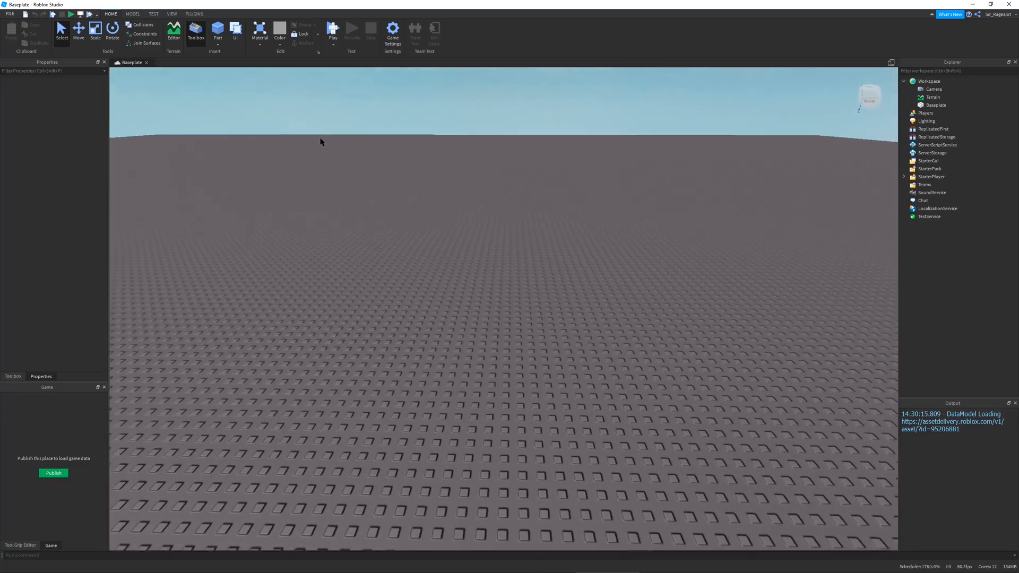
Insert an anchored part named Base and stretch it into a wide flat platform
left_click(216, 33)
type("Base")
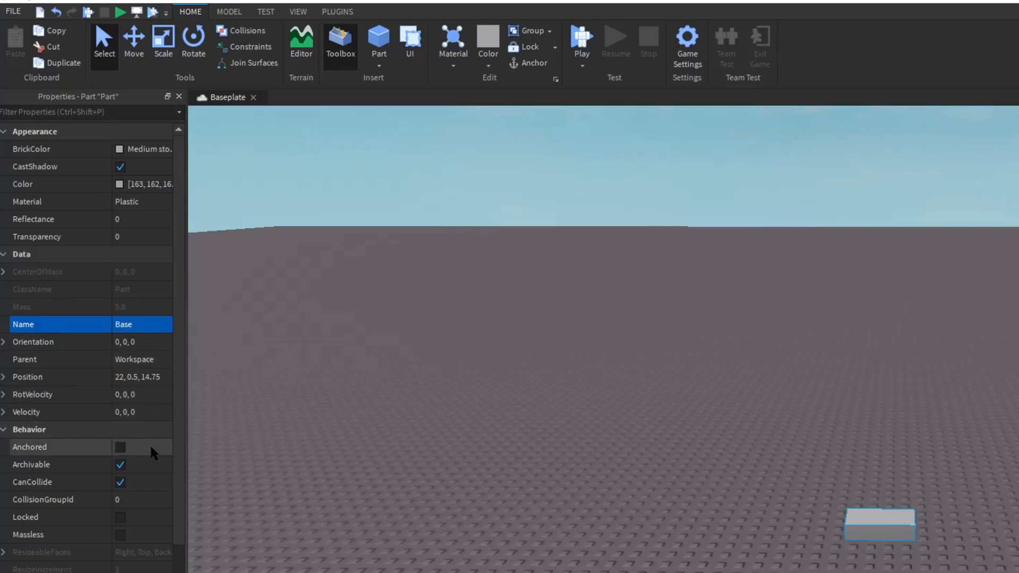
left_click(120, 447)
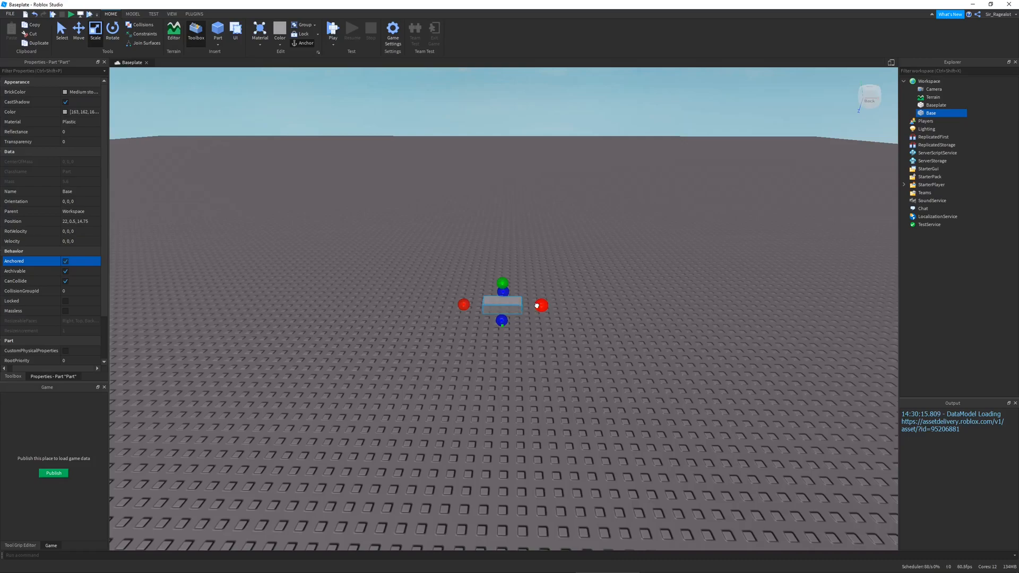
left_click_drag(542, 306, 794, 308)
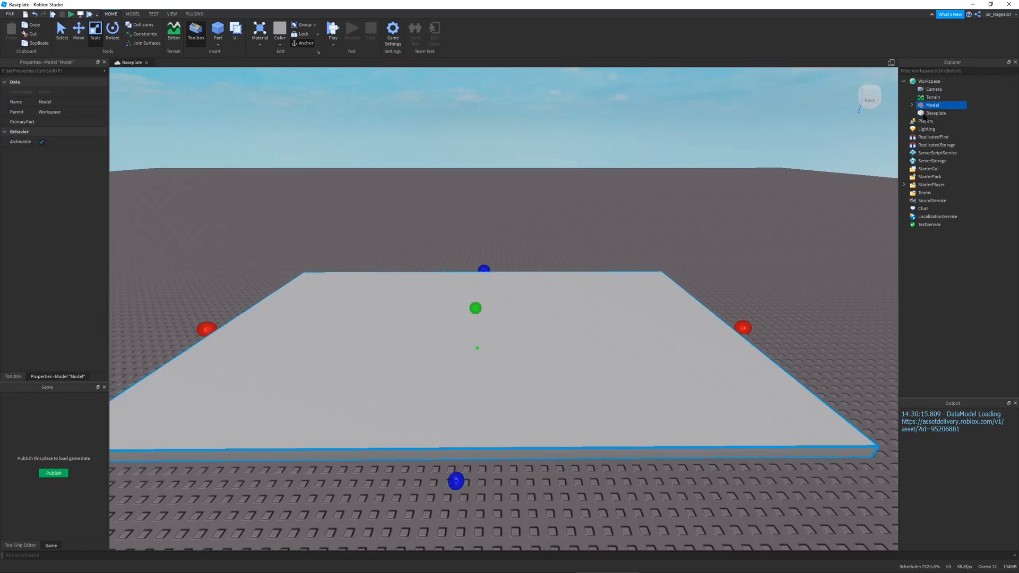
Group the Base platform with Ctrl+G and name the model Template
key("ctrl+g")
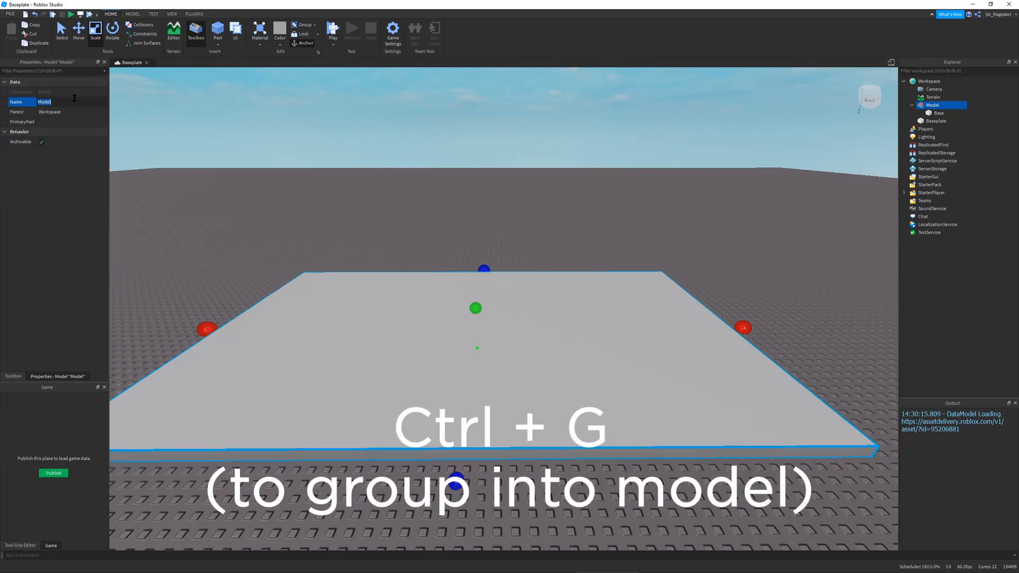
type("Template")
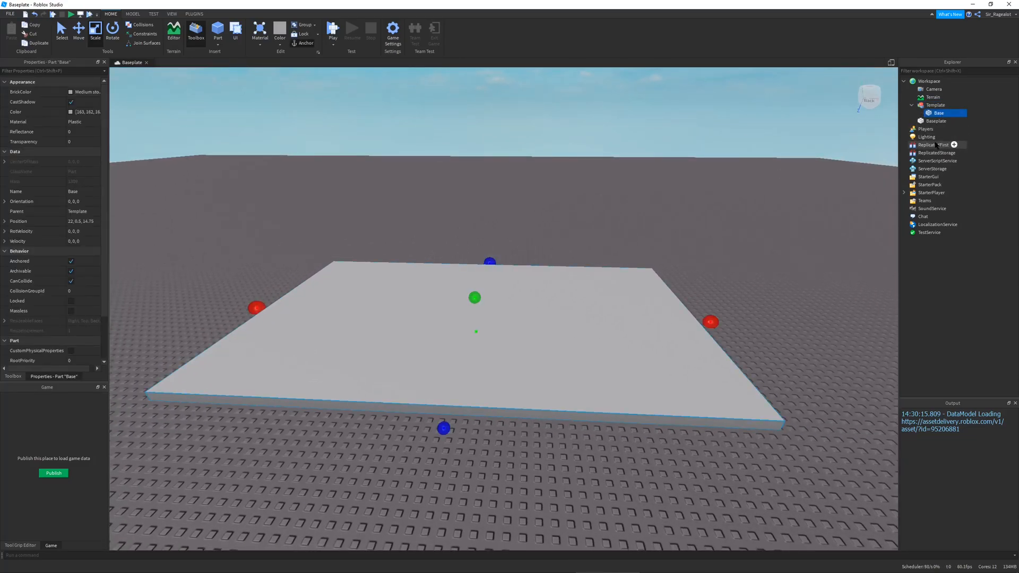
Insert a folder named References into ReplicatedStorage
left_click(938, 112)
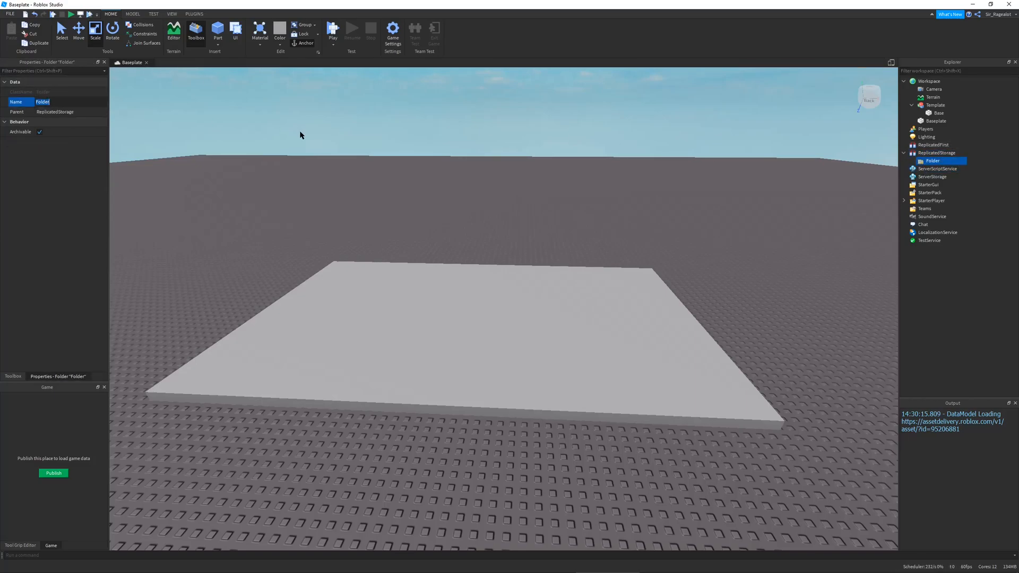
mouse_move(302, 124)
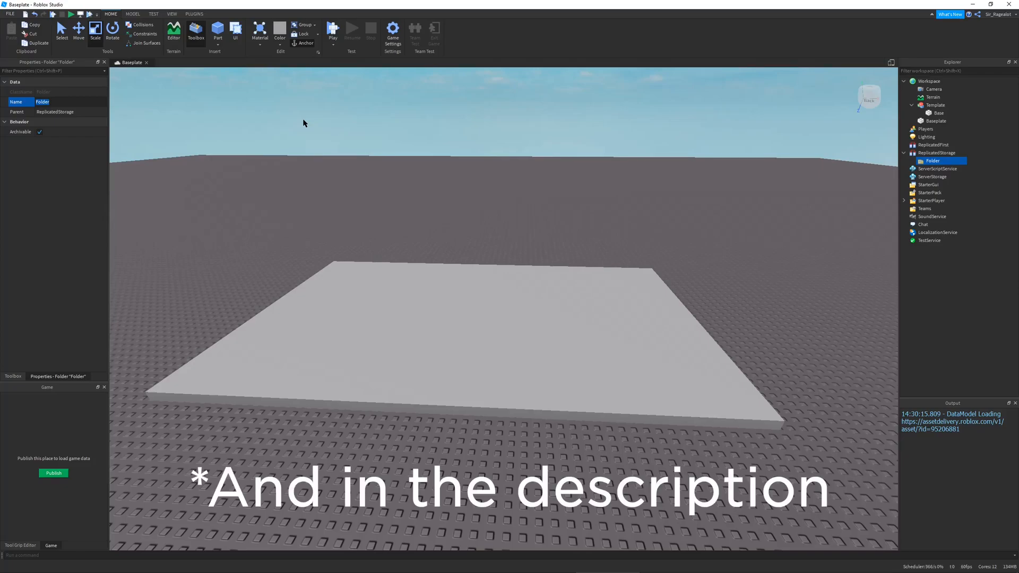
type("References")
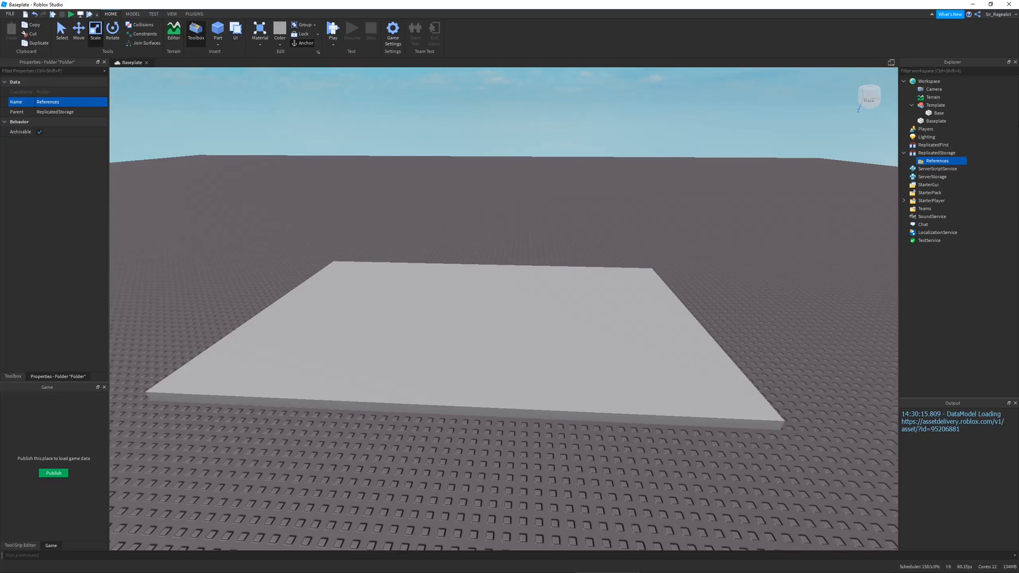
left_click(934, 105)
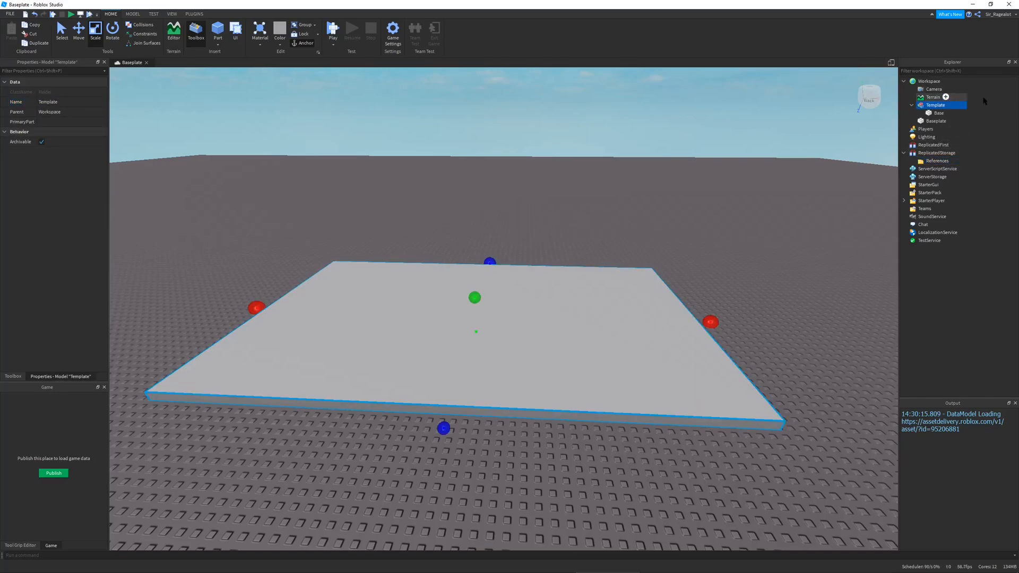
left_click(937, 160)
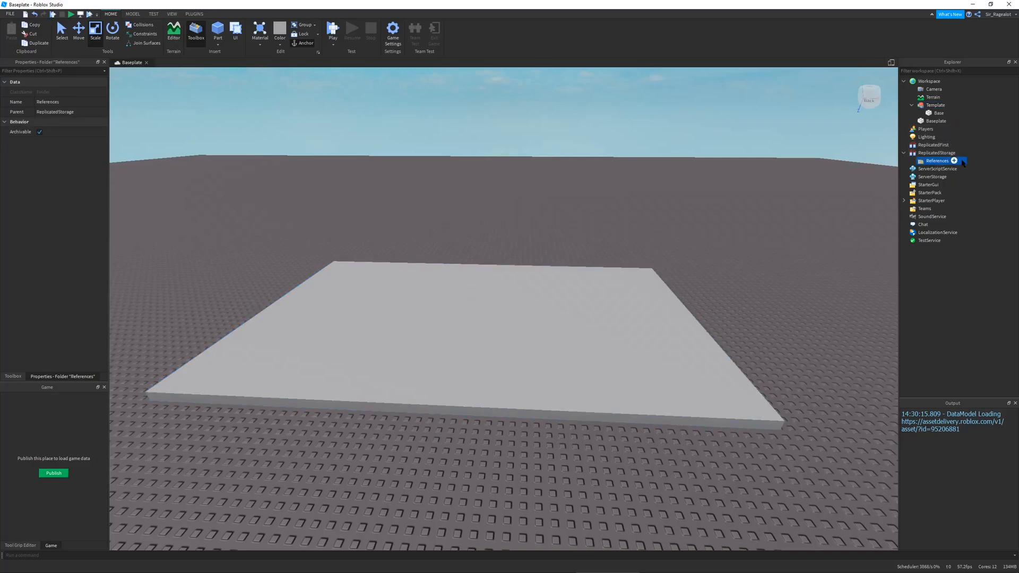
Add an ObjectValue named Template in References whose Value points to the Template model
left_click(955, 161)
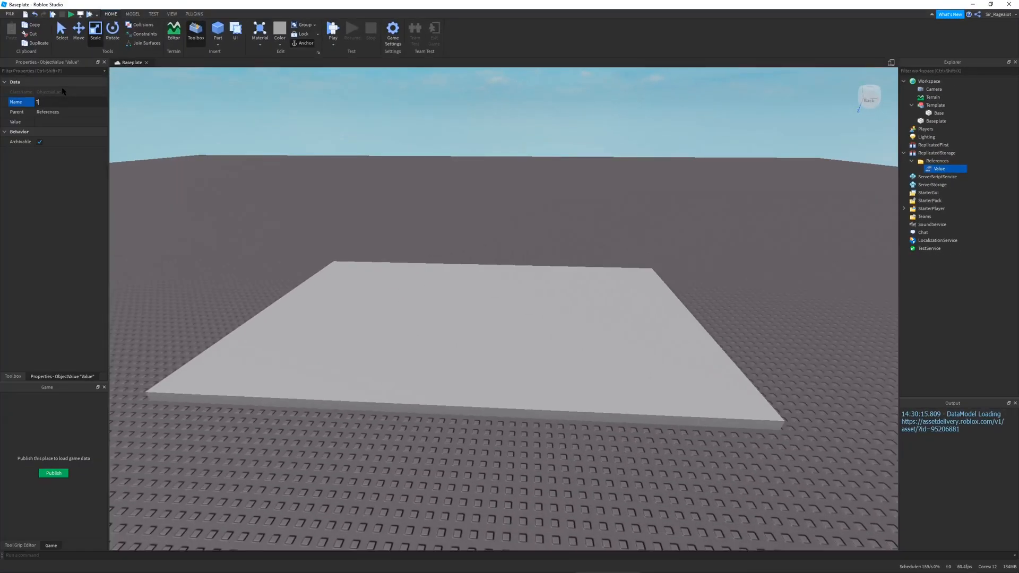
type("Template")
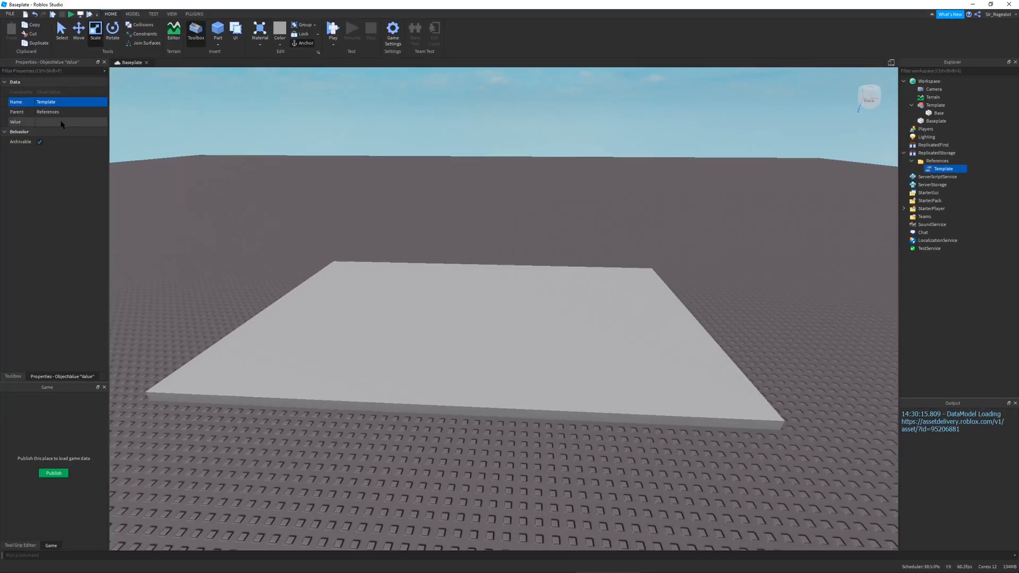
left_click(58, 121)
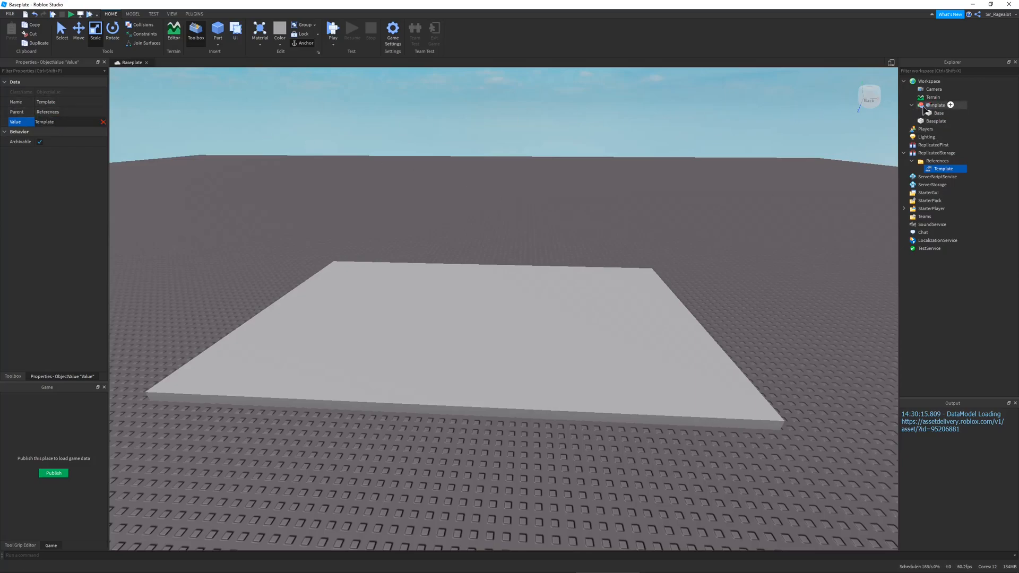
double_click(62, 121)
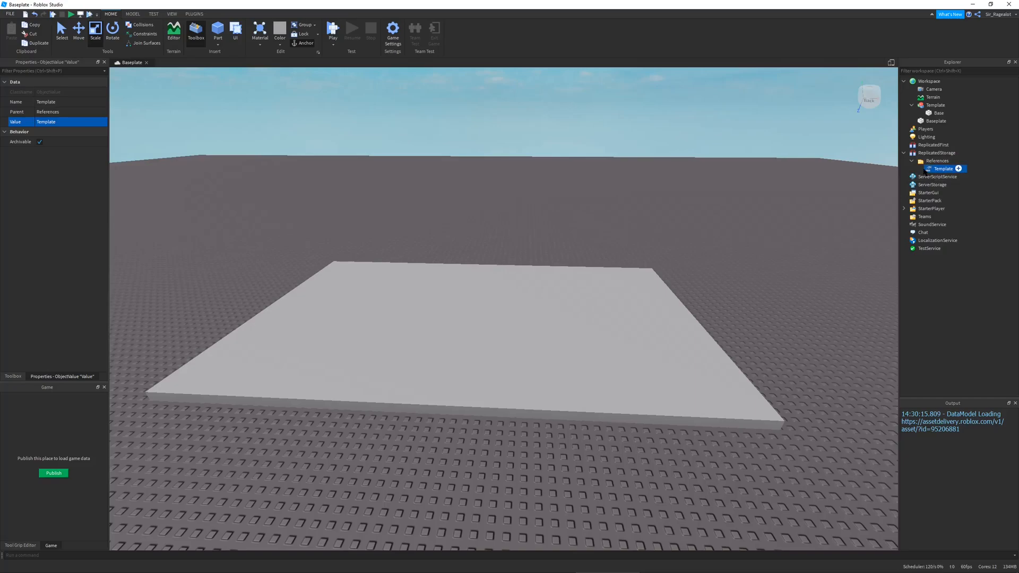
left_click(332, 28)
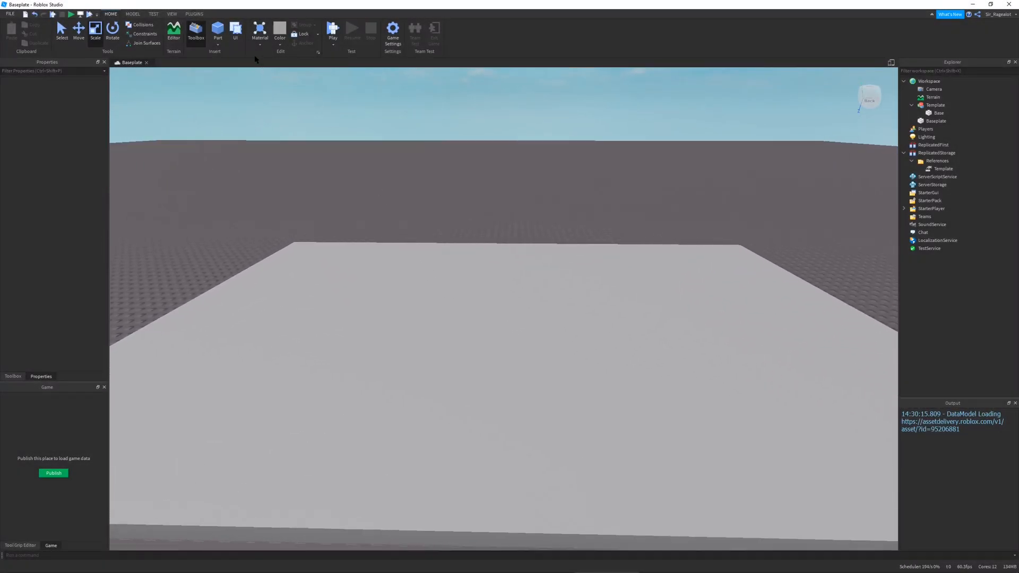
Insert a cylinder part on the platform and anchor it in place
left_click(217, 31)
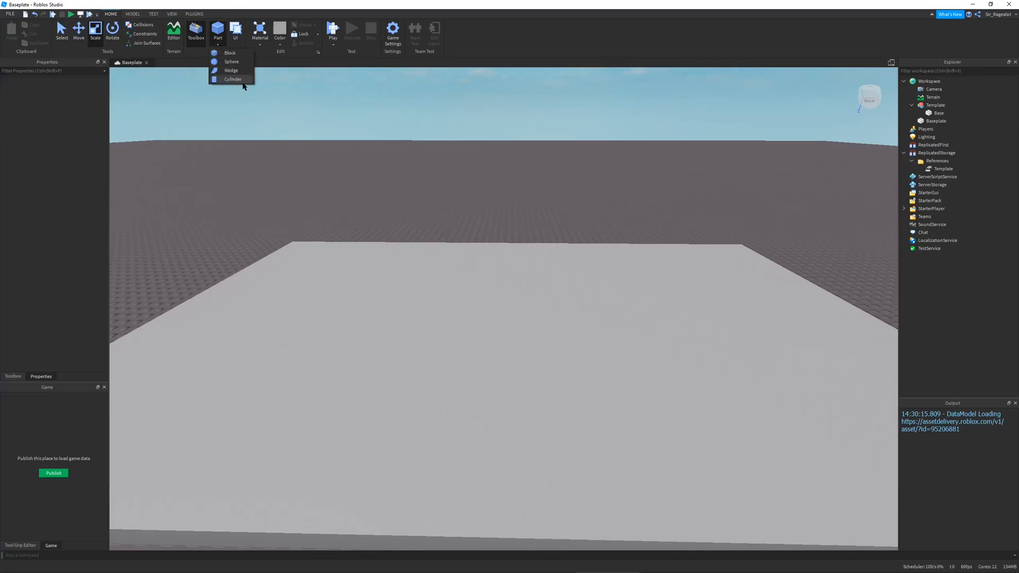
left_click(229, 53)
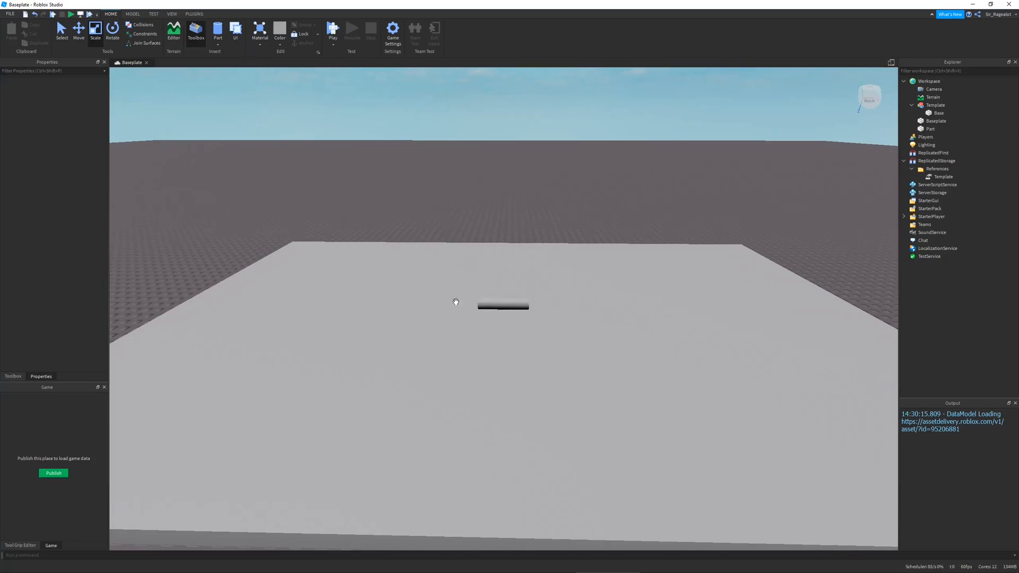
left_click(502, 305)
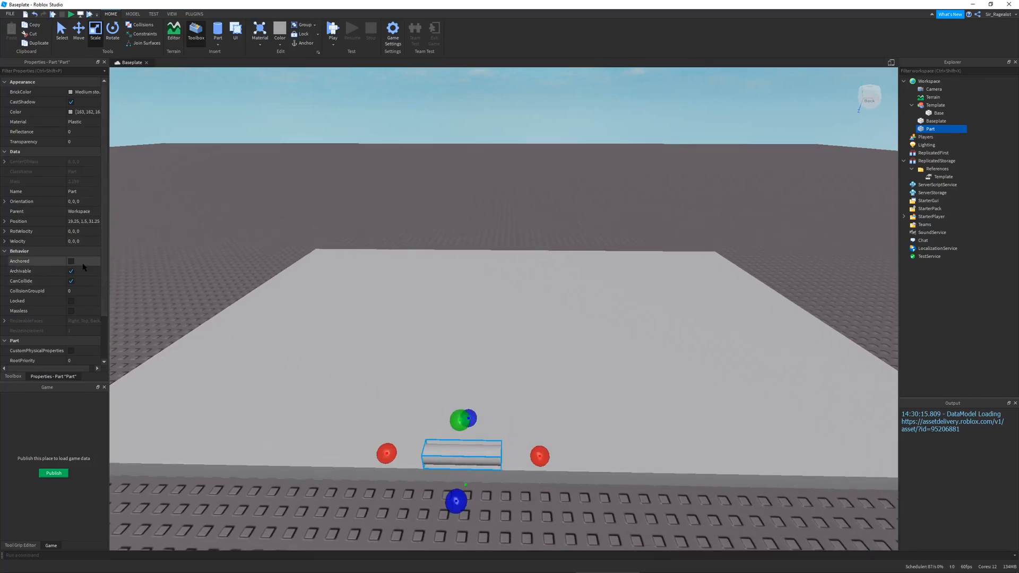
left_click(71, 261)
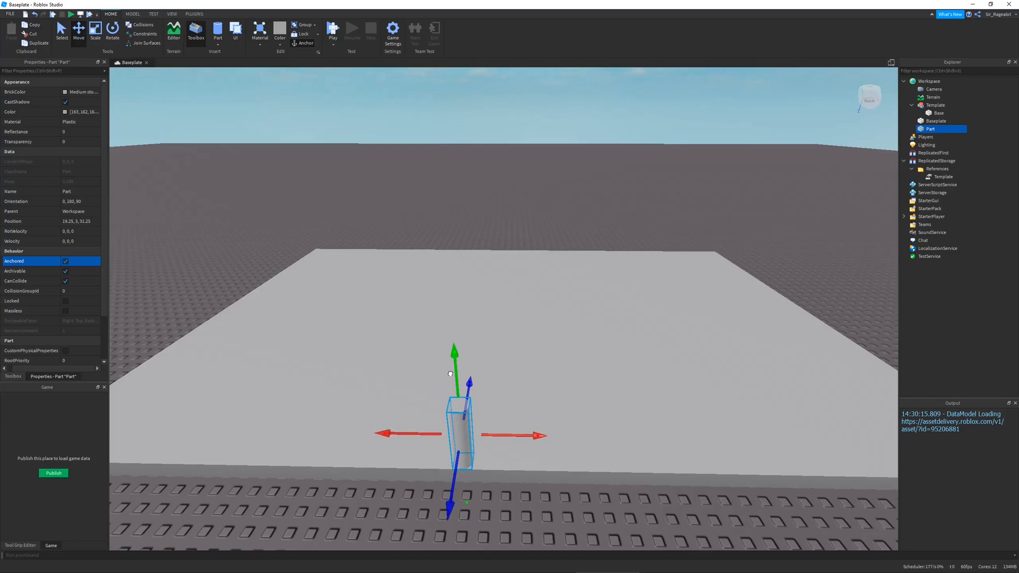
Scale the cylinder into an upright post and give it a dark metal material
left_click(112, 31)
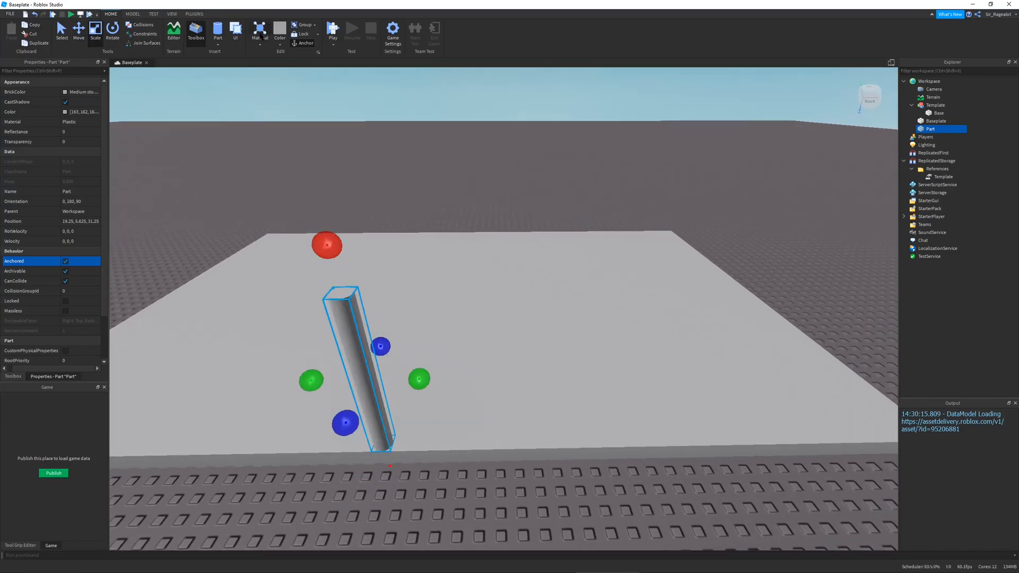
left_click(260, 33)
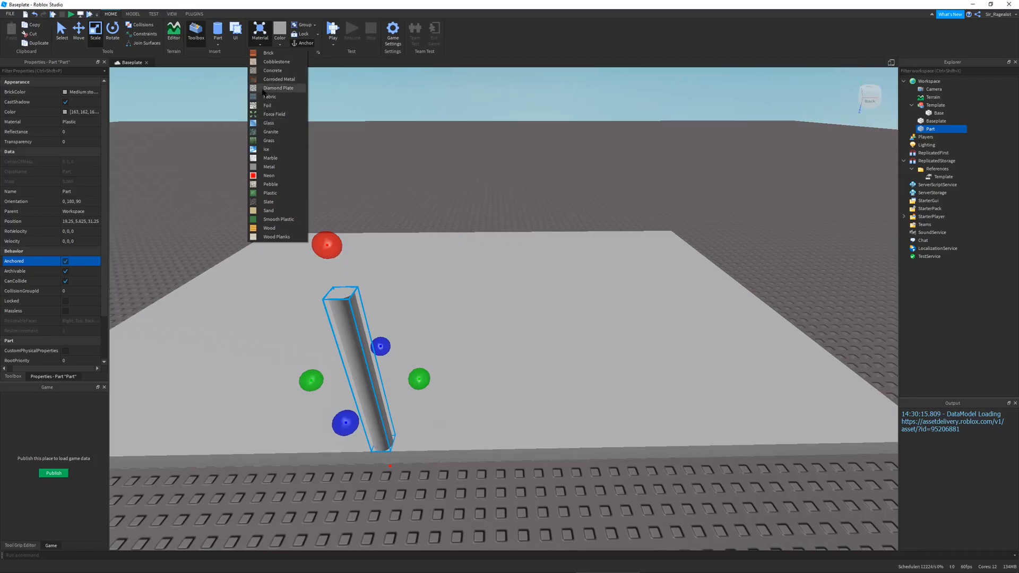
mouse_move(274, 113)
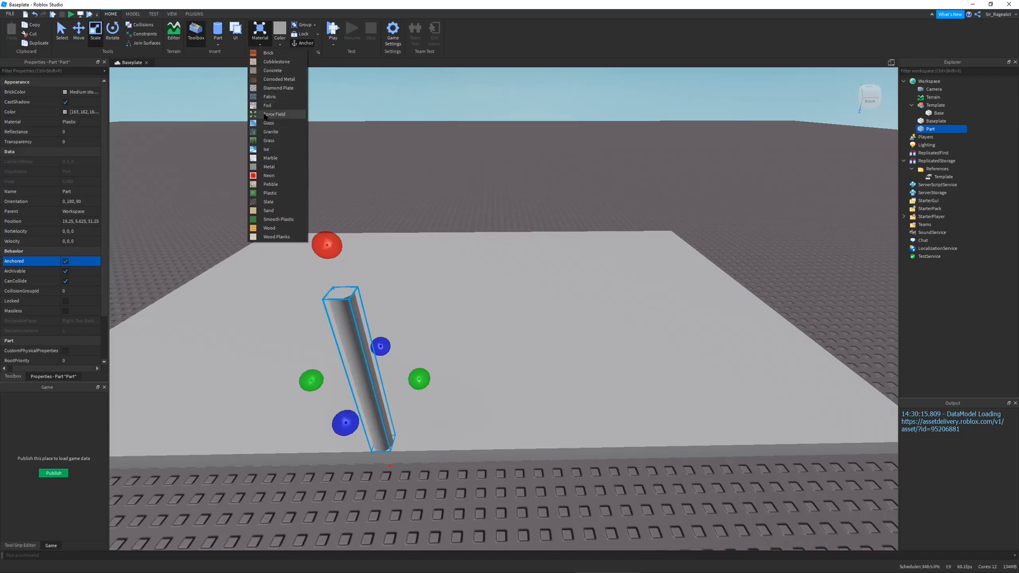
left_click(269, 167)
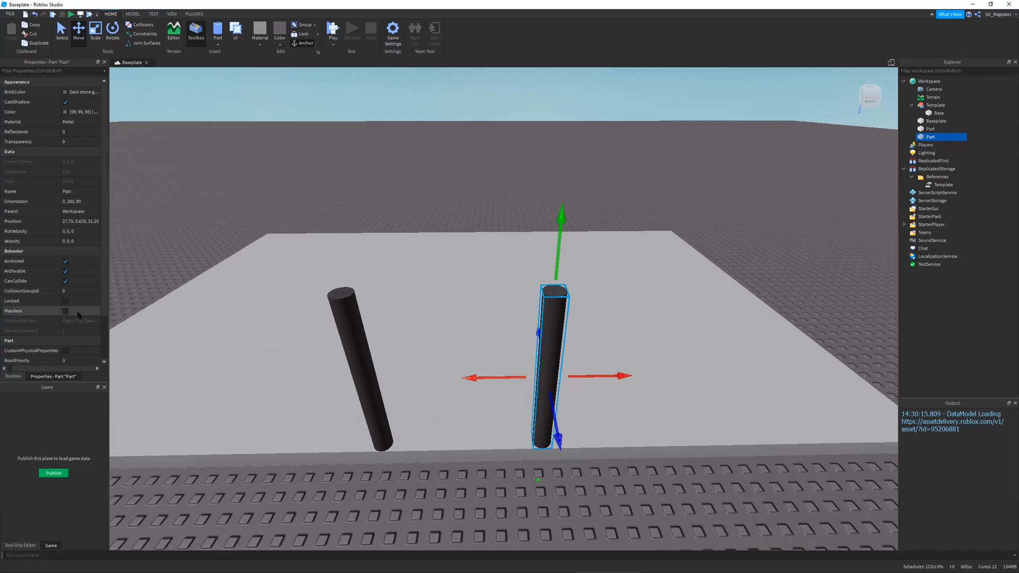
Reshape the copied post into a Block and stretch it into a panel between the posts
left_click(79, 321)
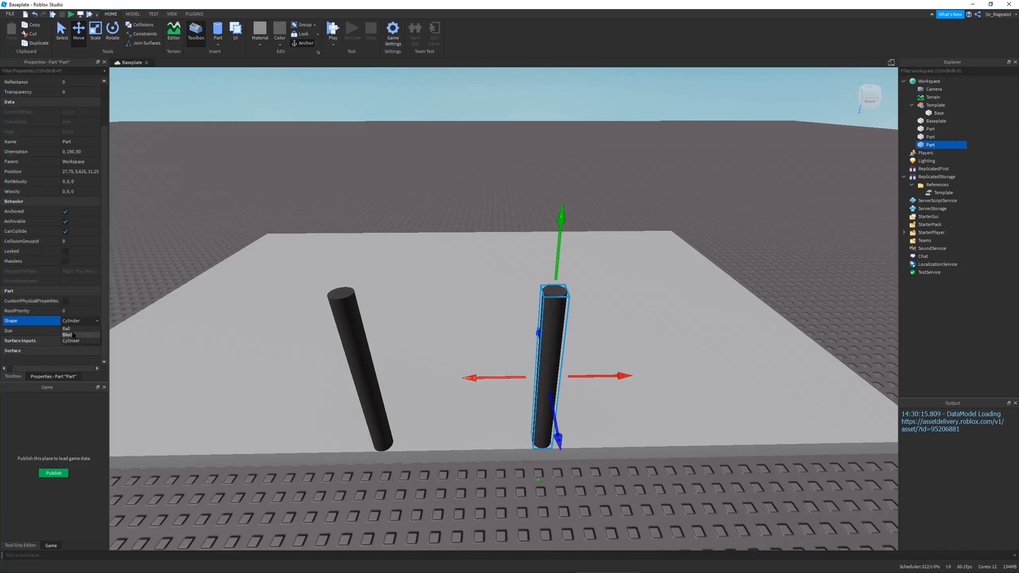
left_click(67, 335)
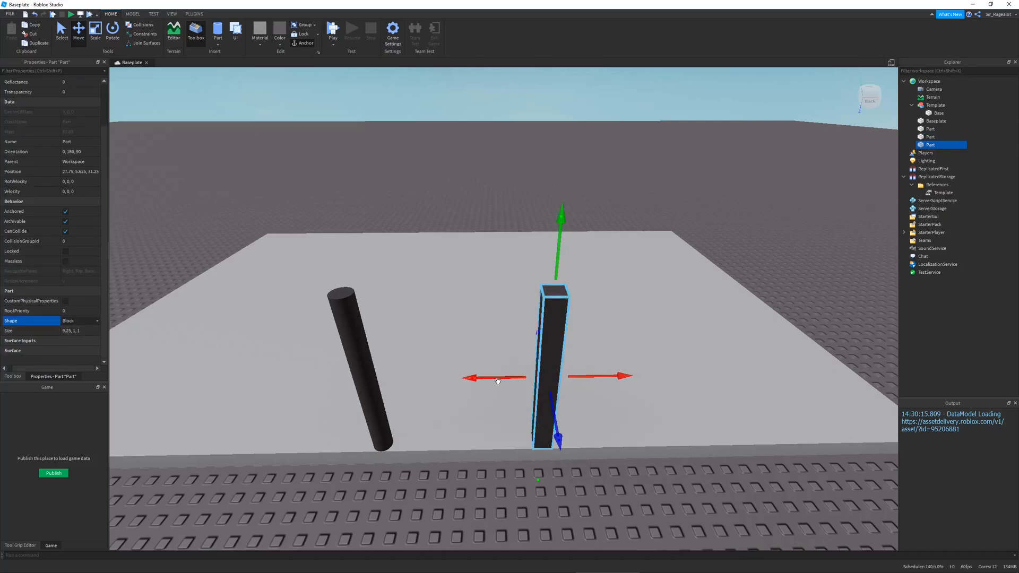
left_click_drag(497, 376, 327, 375)
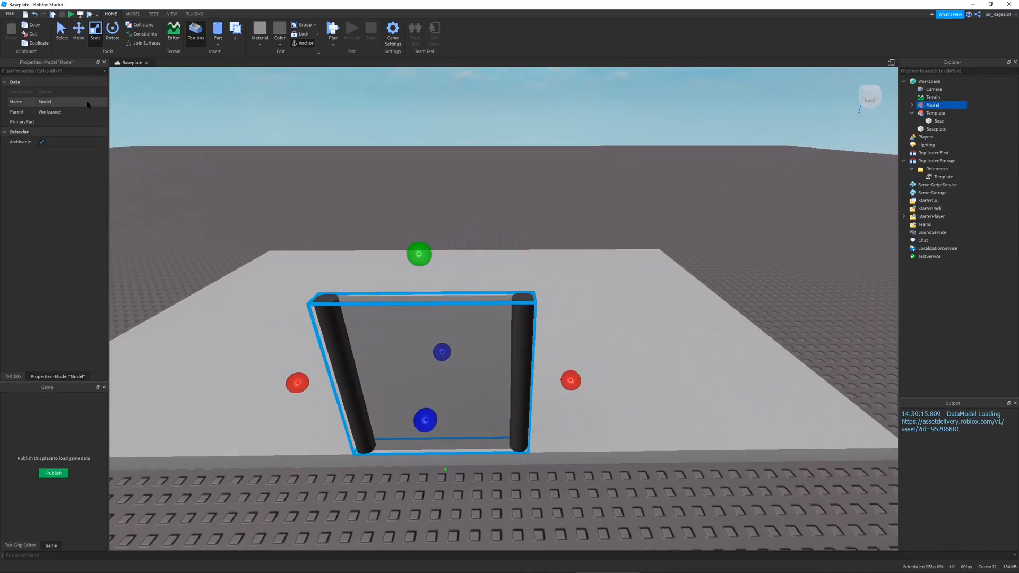
Name the posts-and-panel model Claimer, place it in Template and expand it
type("Claimer")
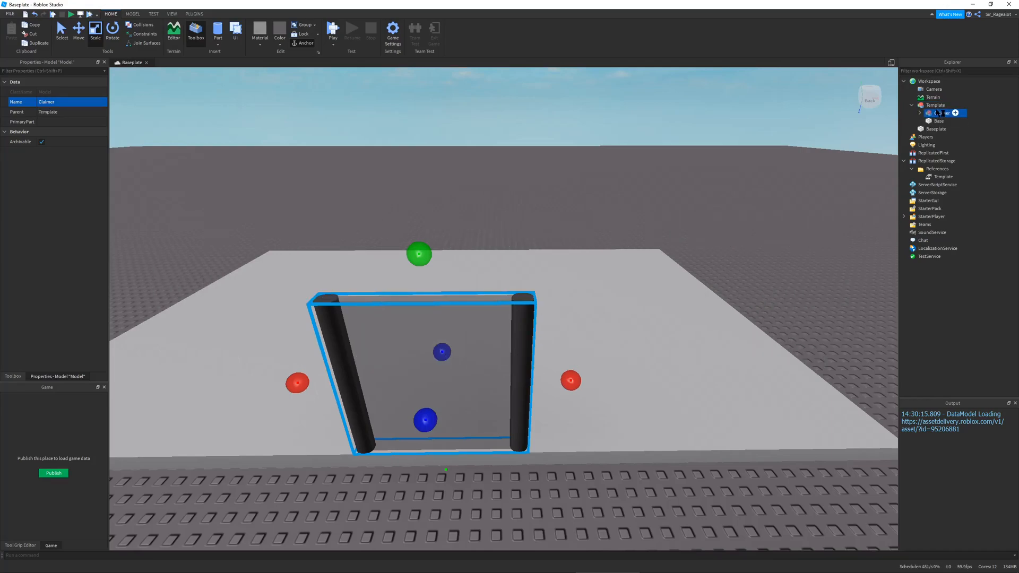
left_click(942, 112)
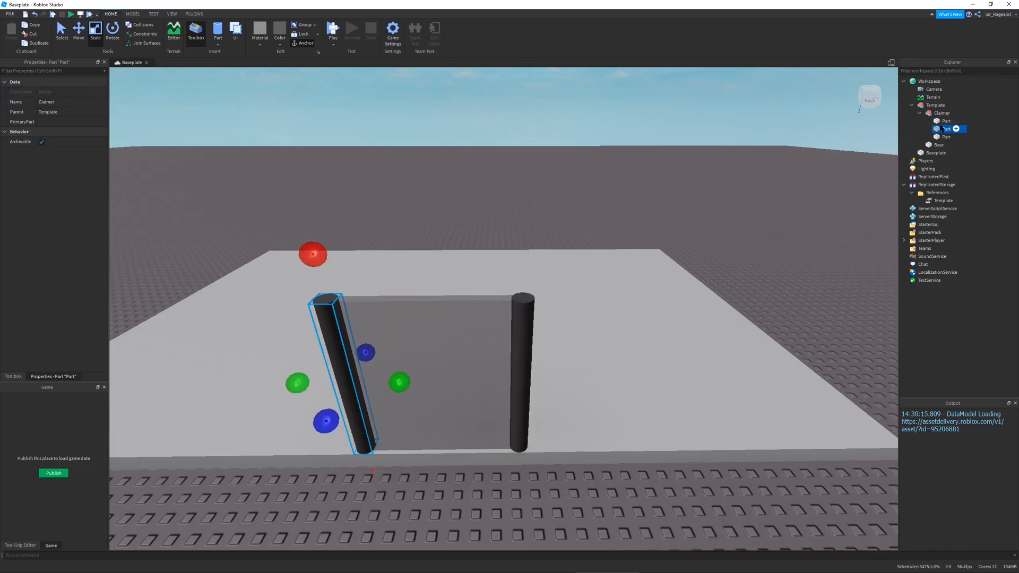
left_click(946, 121)
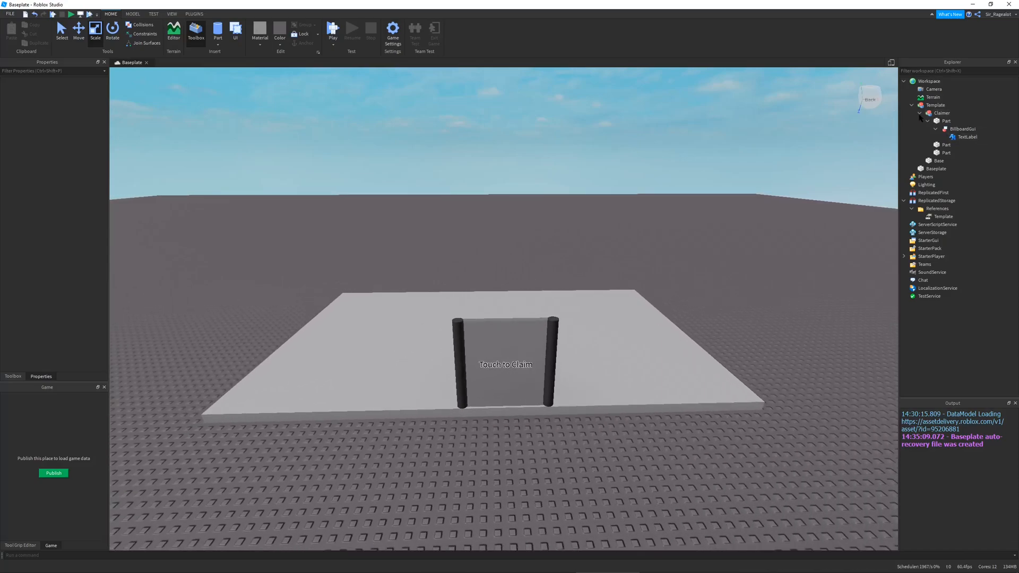
Insert a folder named Defaults into the Template model
left_click(941, 112)
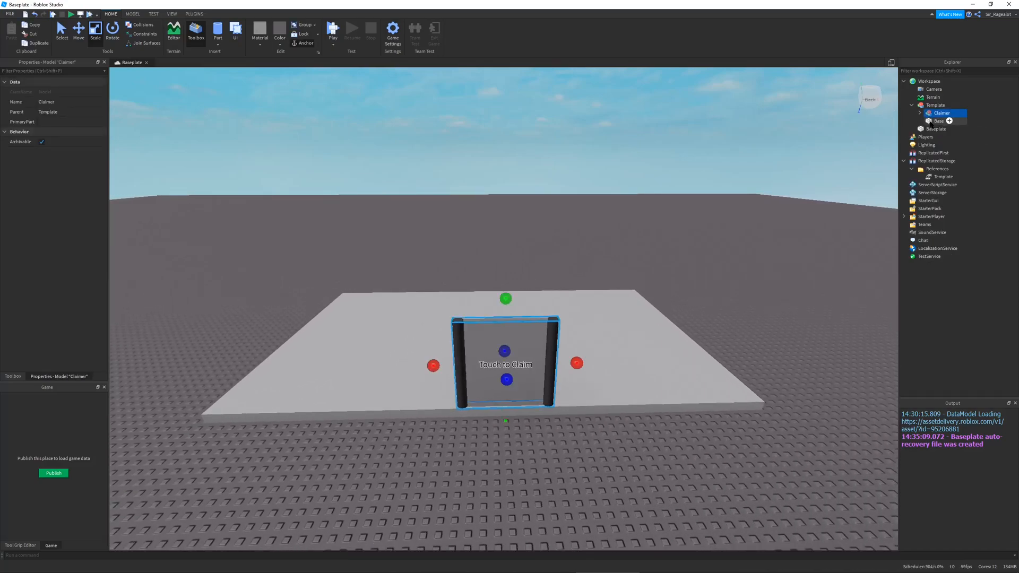
left_click(940, 121)
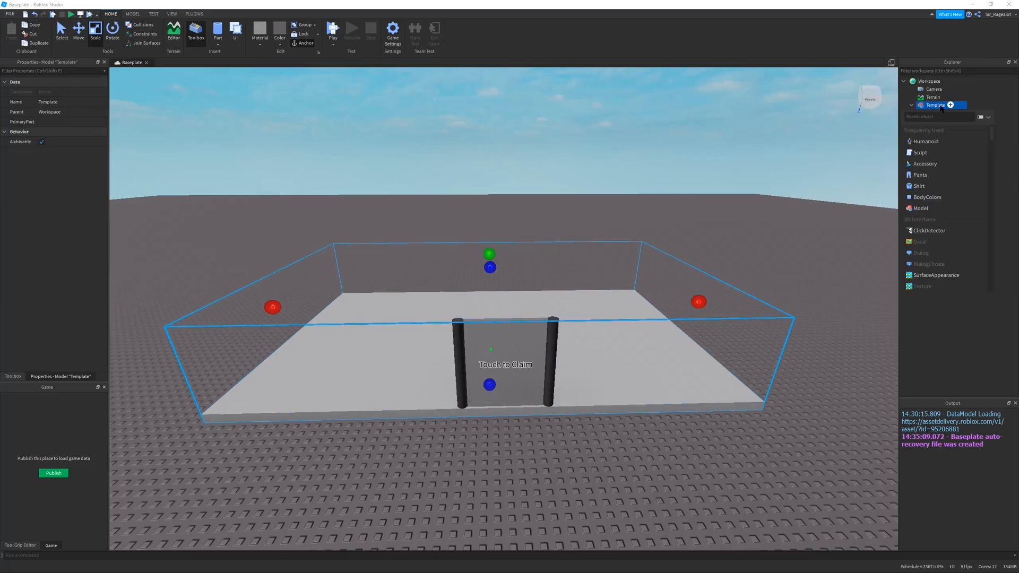
left_click(333, 30)
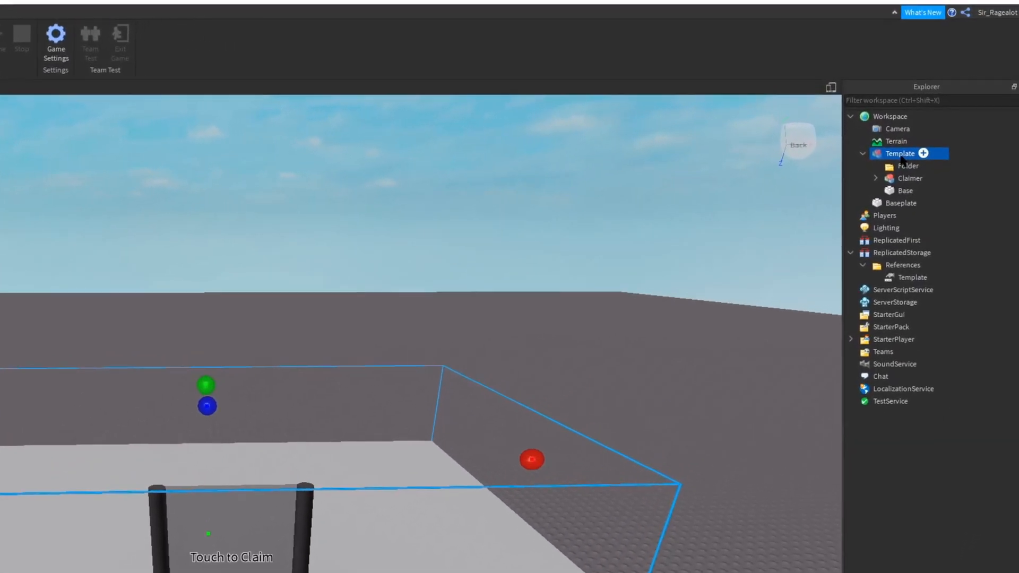
left_click(906, 166)
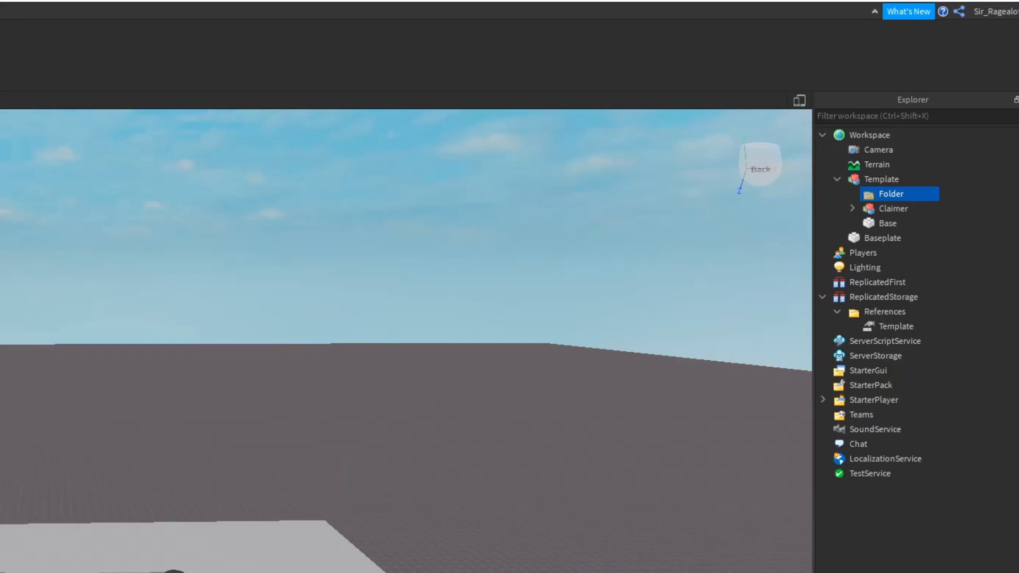
type("Defaults")
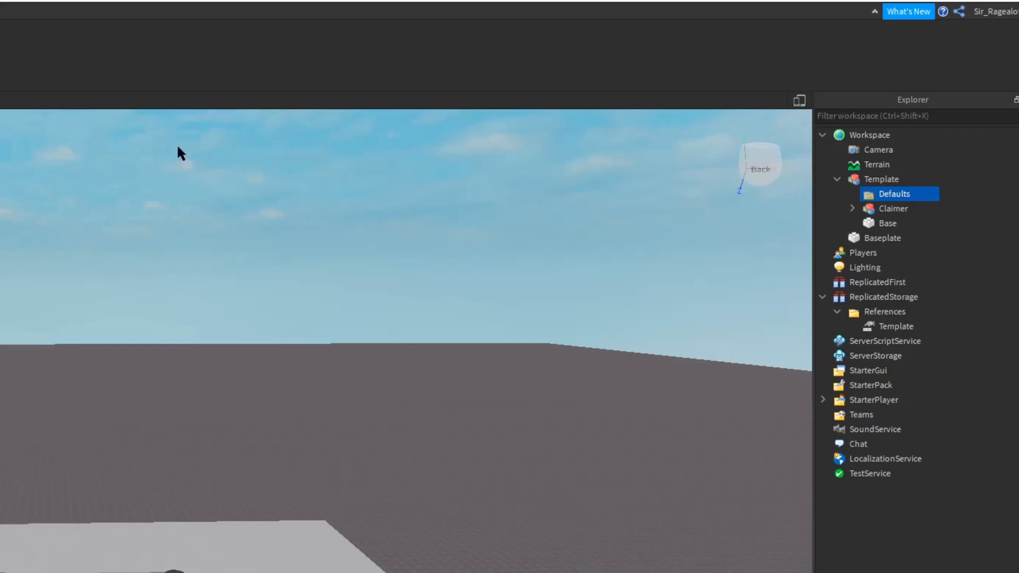
Move Claimer and Base together into the Defaults folder
left_click(893, 209)
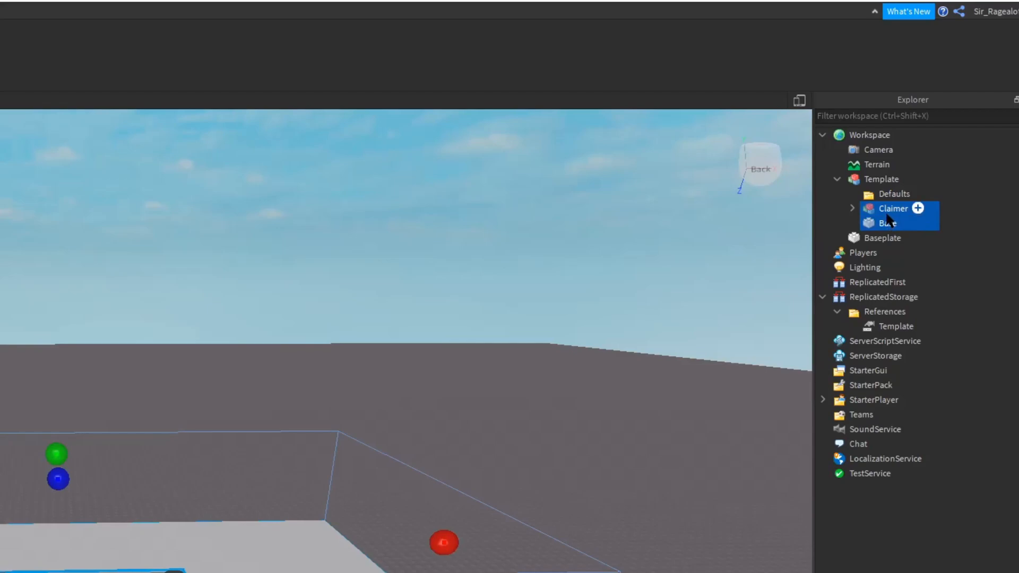
left_click(853, 208)
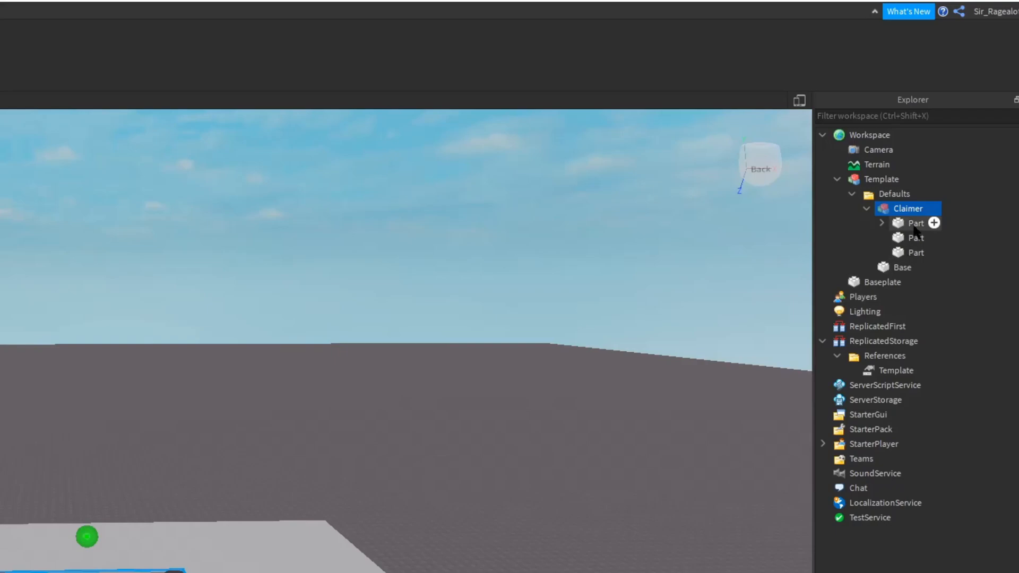
left_click(916, 223)
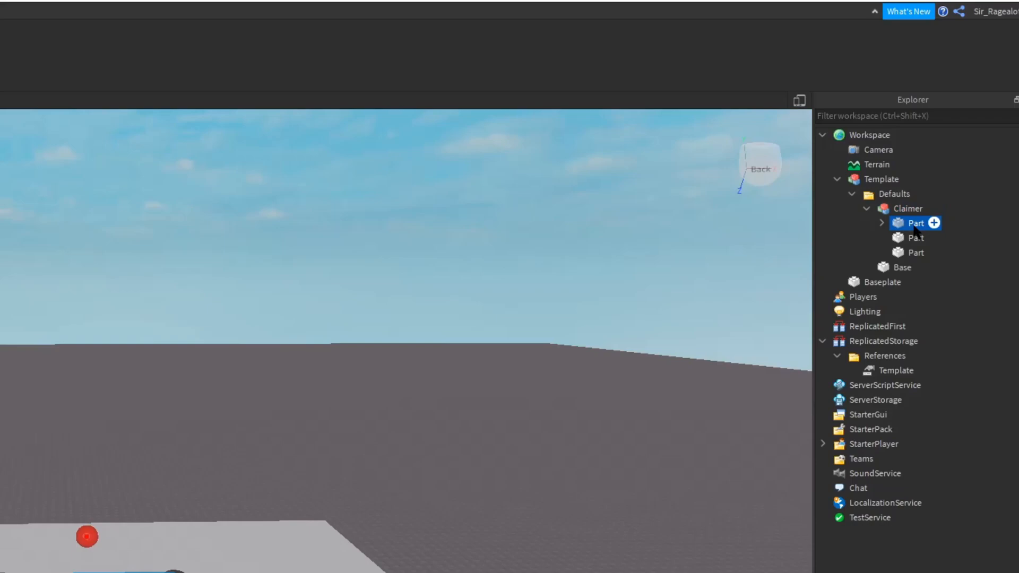
mouse_move(138, 389)
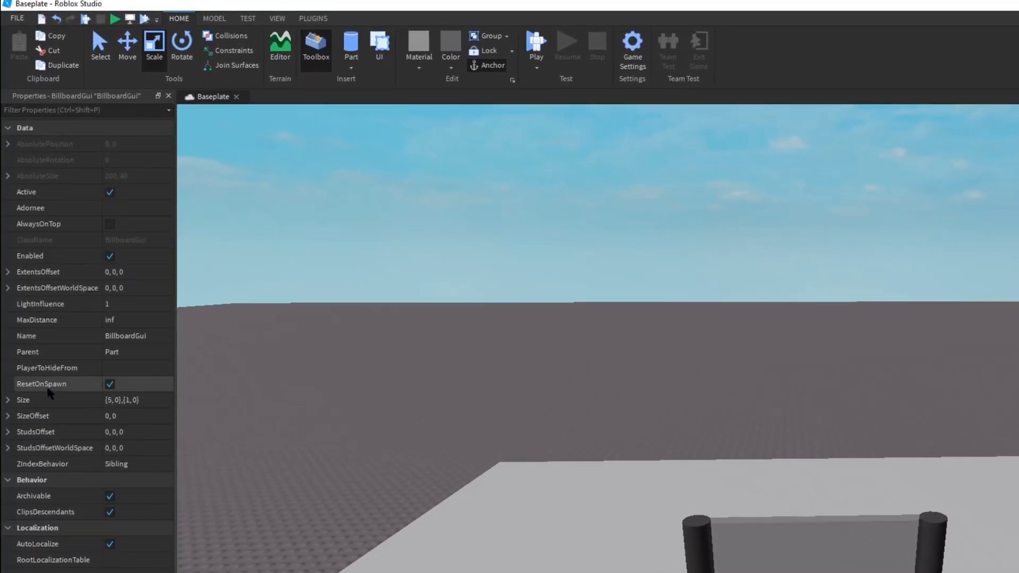
Rename Claimer's glass 'Touch to Claim' panel part to Button
left_click(88, 400)
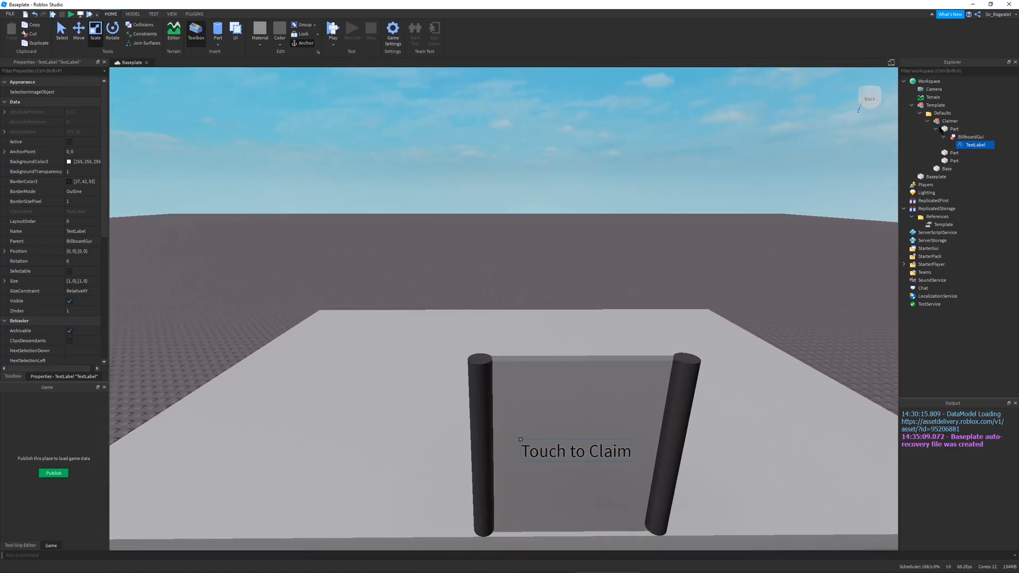
left_click(955, 129)
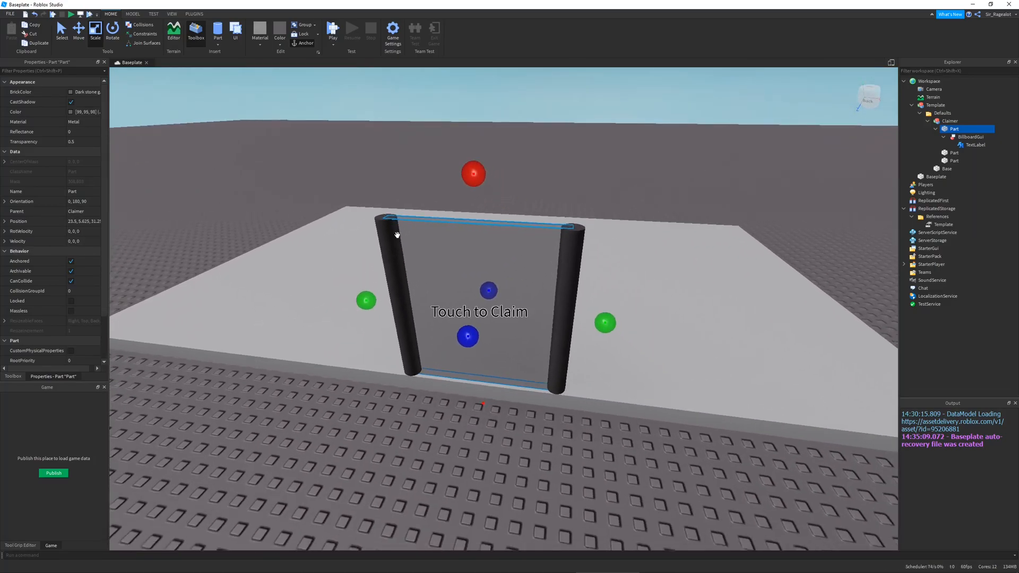
type("Button")
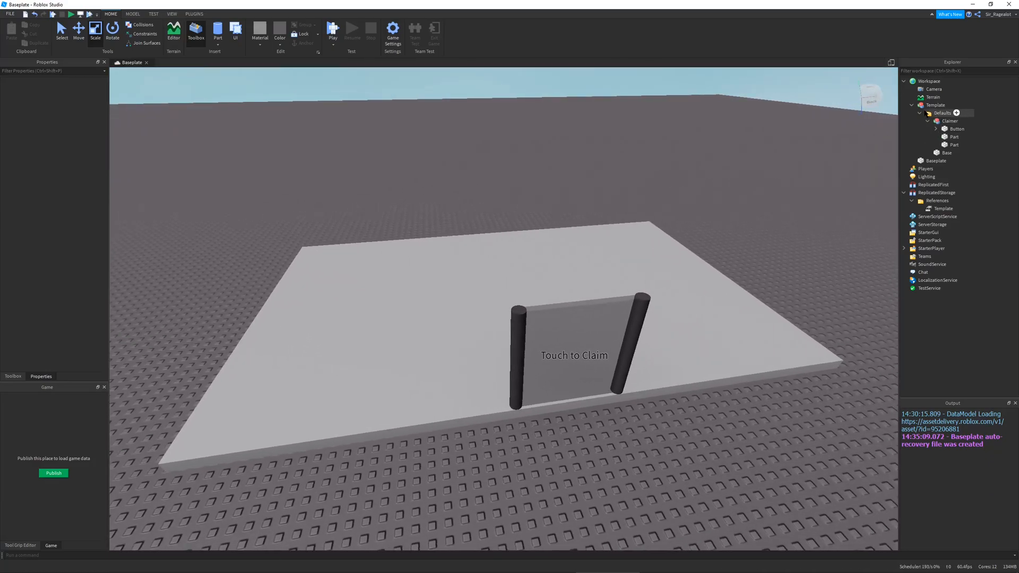
Insert a new Folder into Workspace and name it SpawnPoints
left_click(918, 113)
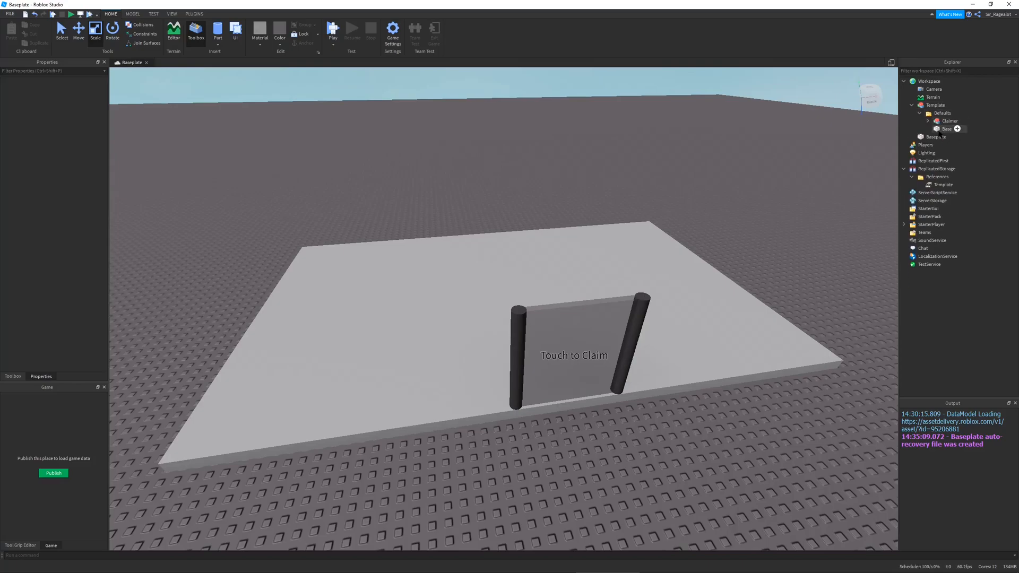
left_click(949, 121)
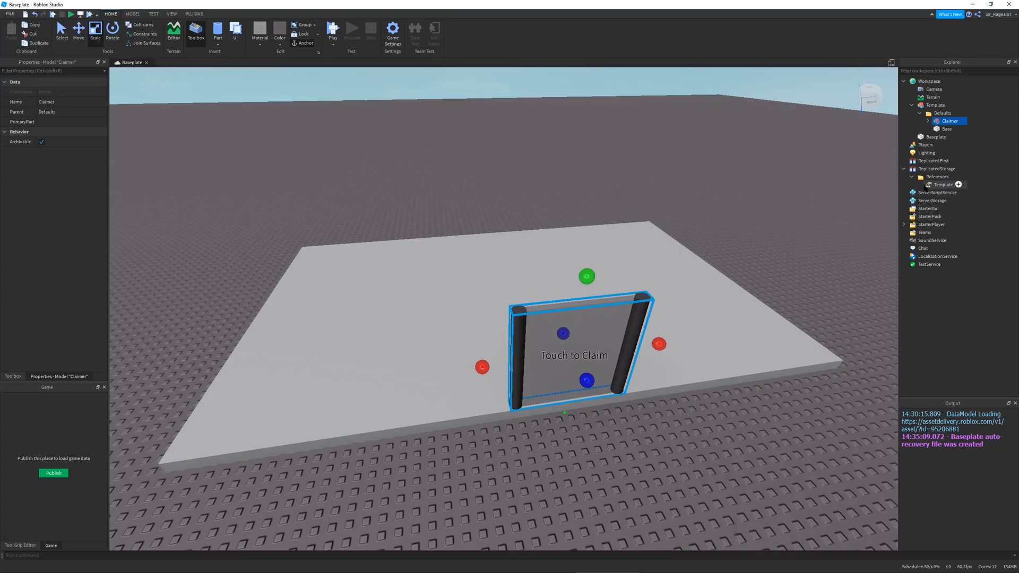
left_click(930, 80)
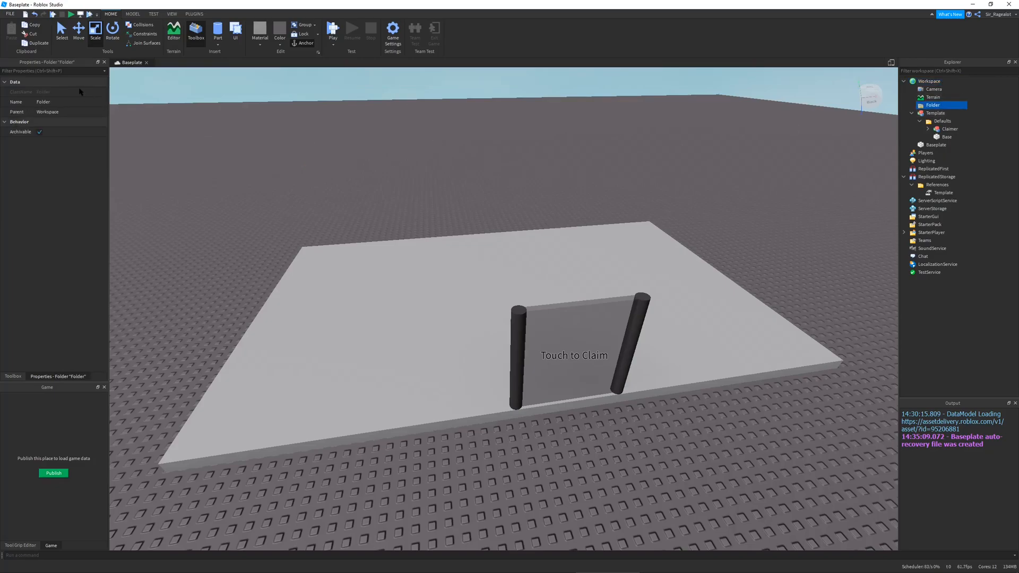
double_click(43, 102)
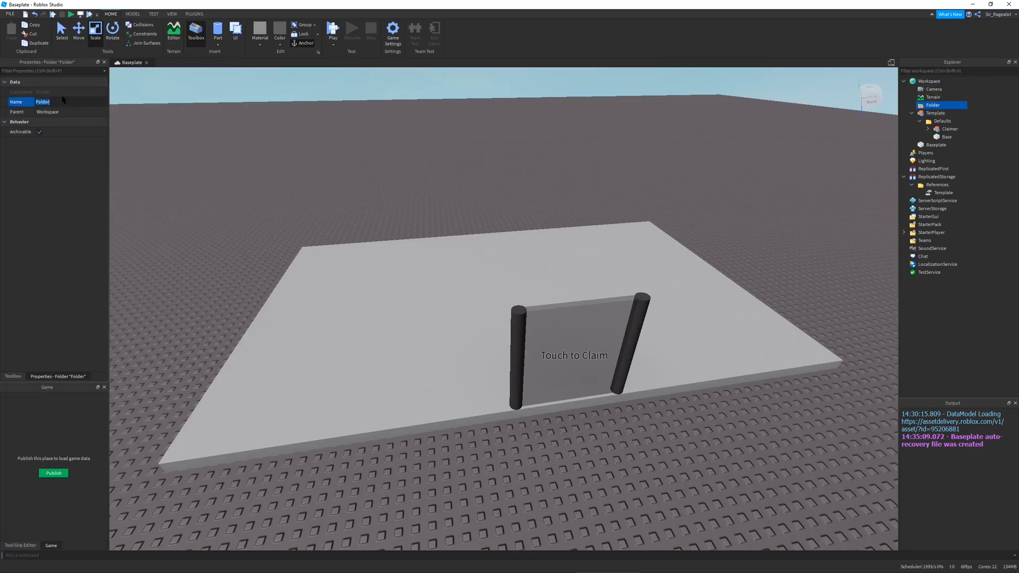
type("SpawnPoints")
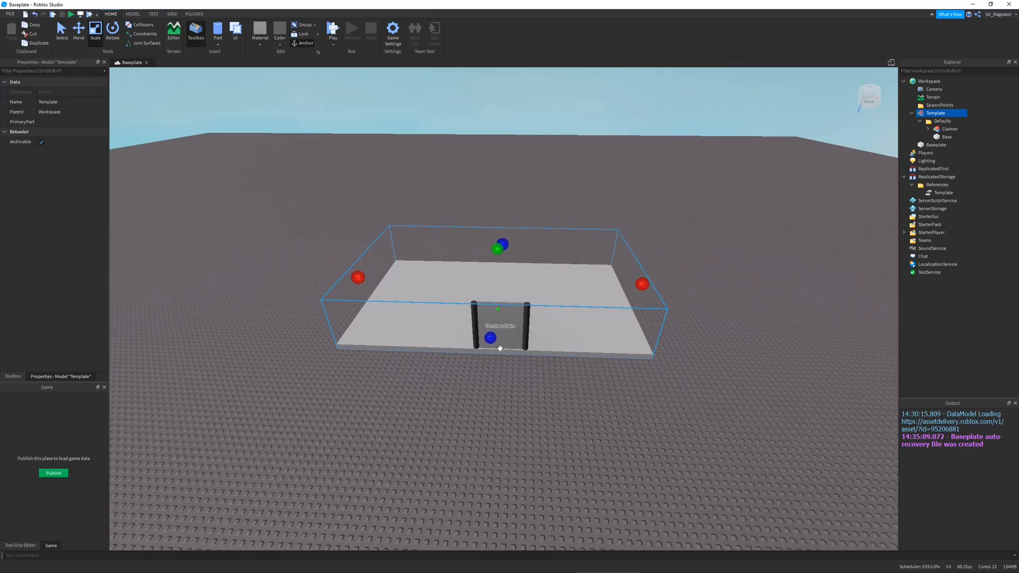
mouse_move(707, 355)
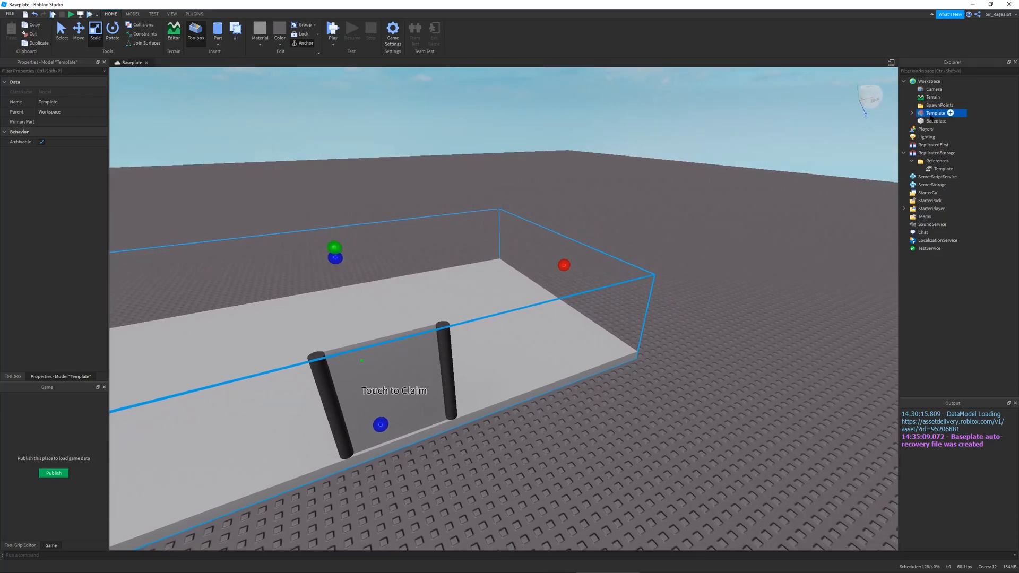
Insert a Part into SpawnPoints with Transparency 1 and CanCollide off
left_click(940, 105)
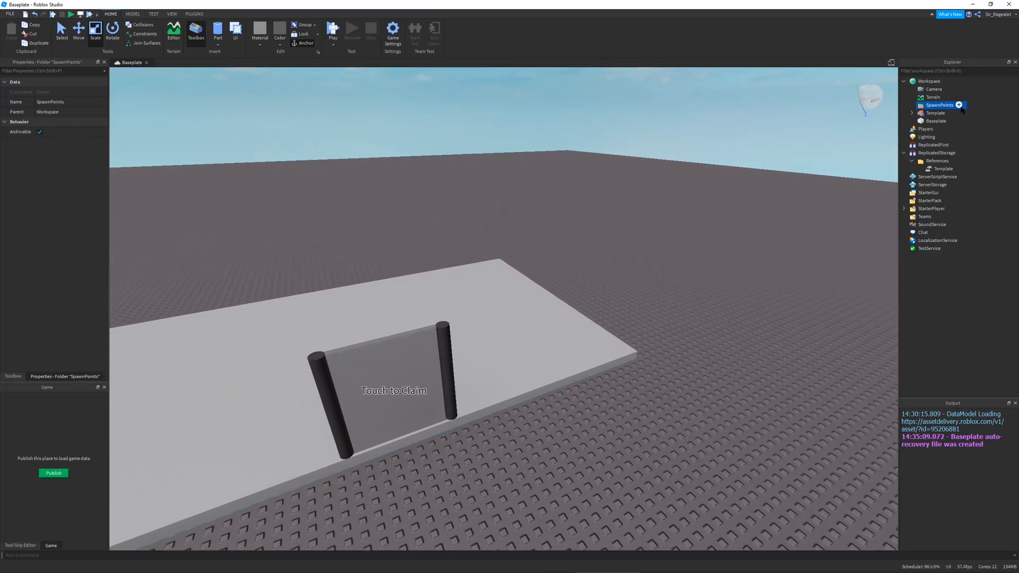
left_click(960, 105)
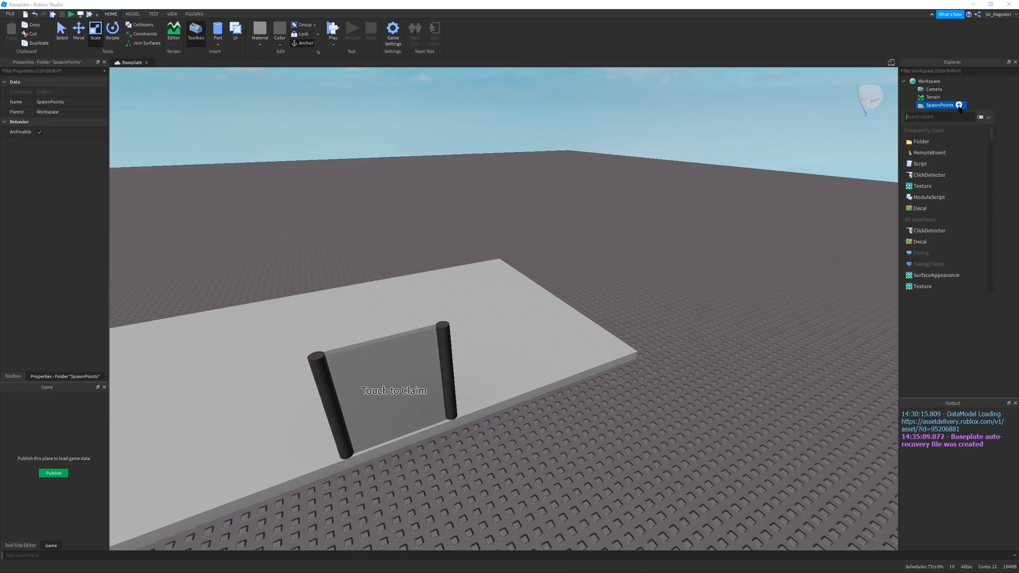
type("par")
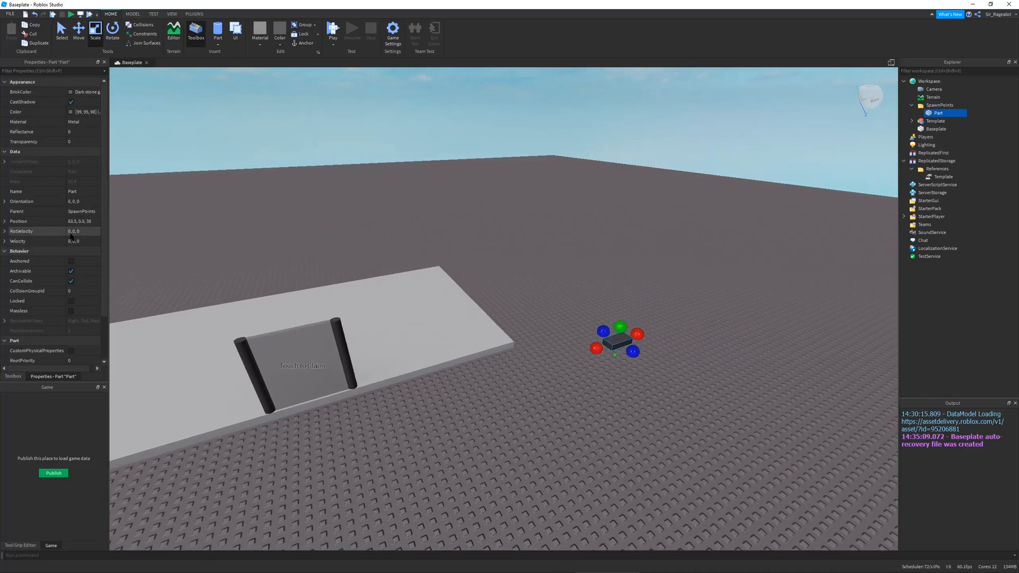
left_click(65, 281)
type("1")
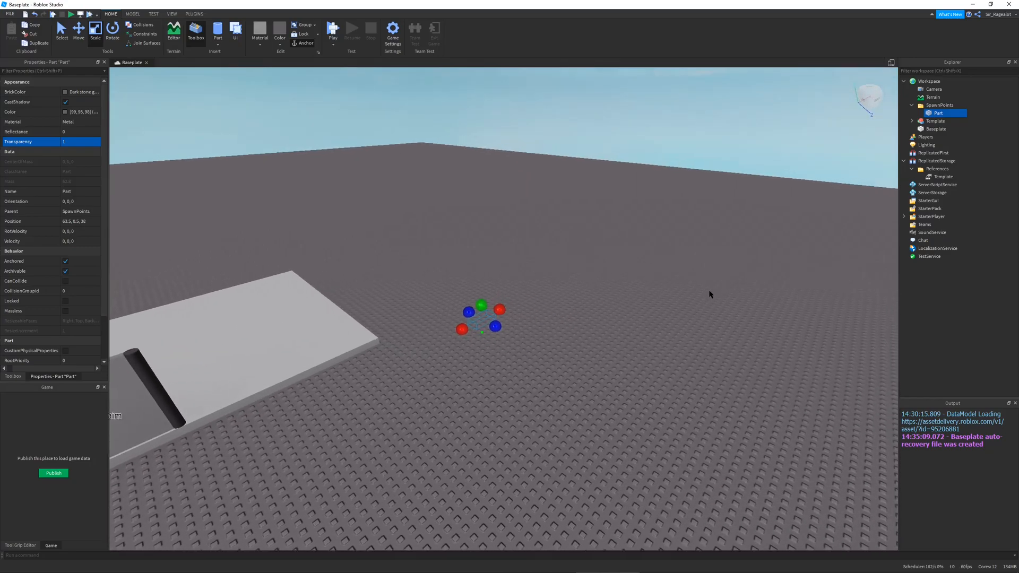
Add a second invisible, non-colliding Part to the SpawnPoints folder
left_click(940, 105)
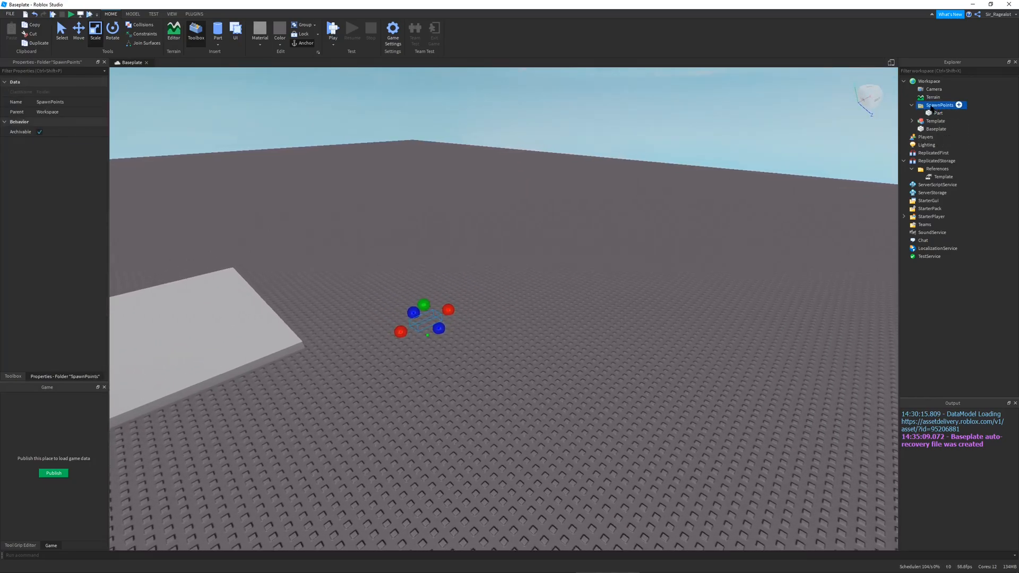
left_click(939, 112)
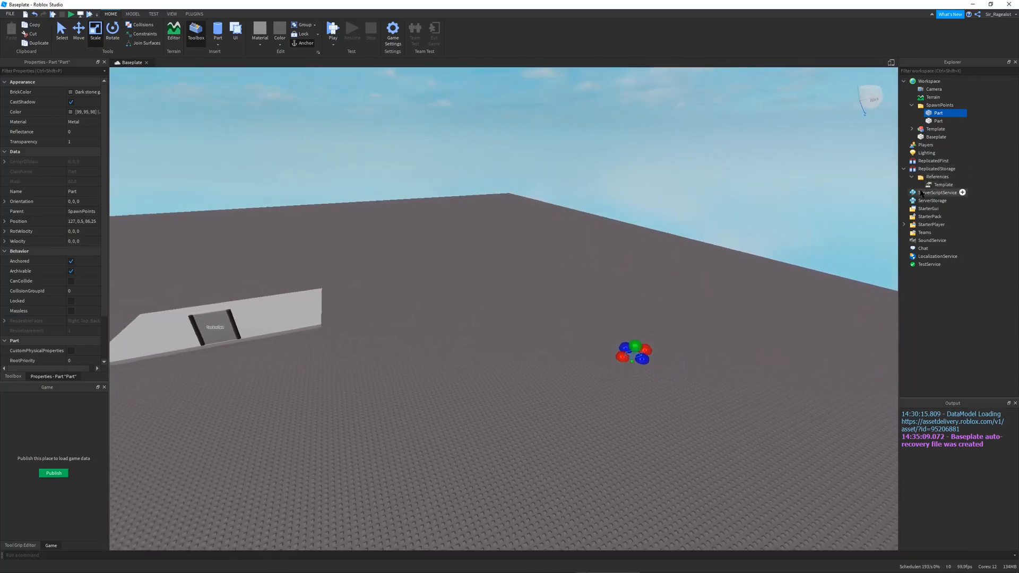
left_click(934, 200)
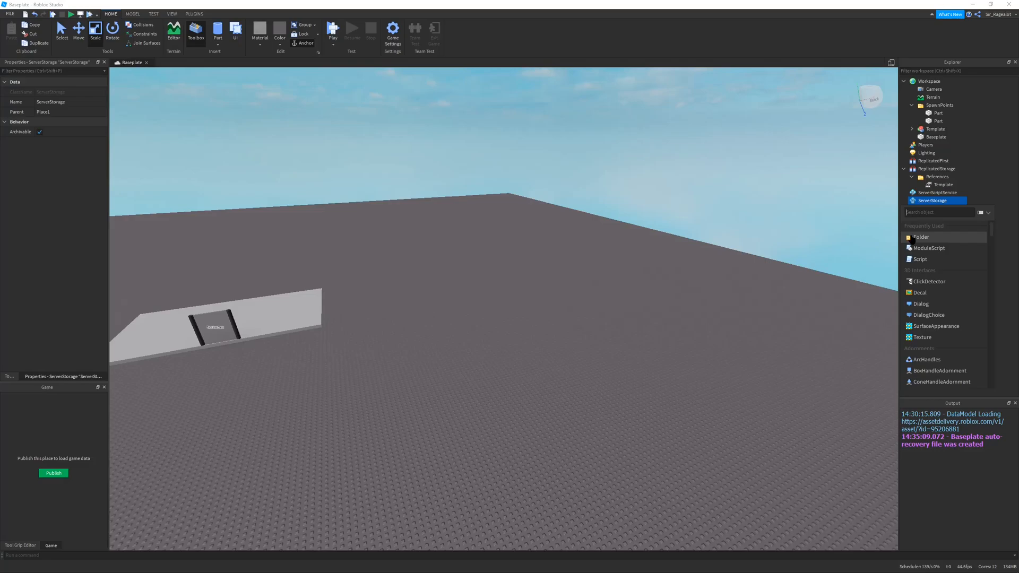
Insert a Folder into ServerStorage and name it Modules
left_click(922, 236)
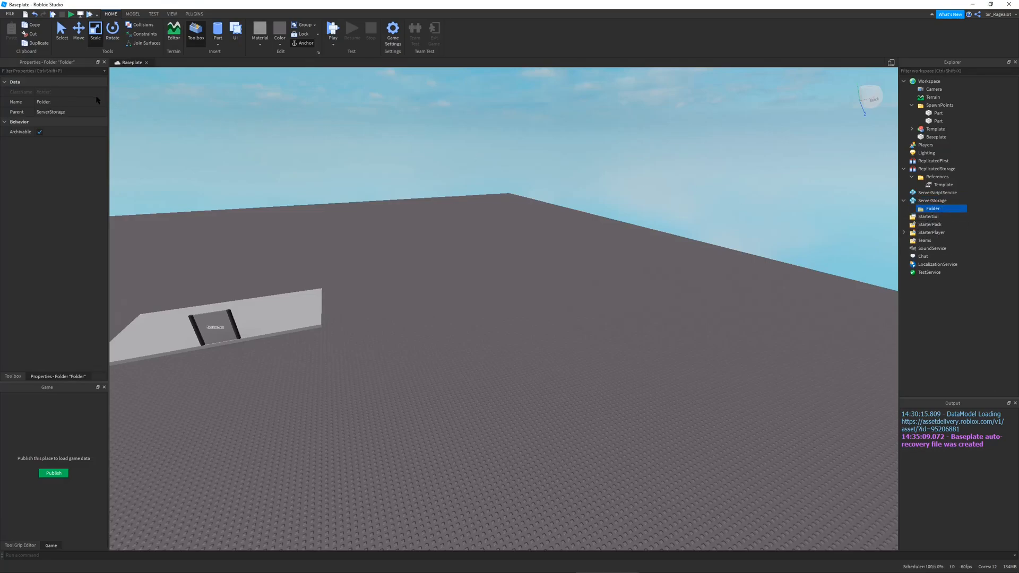
type("Modules")
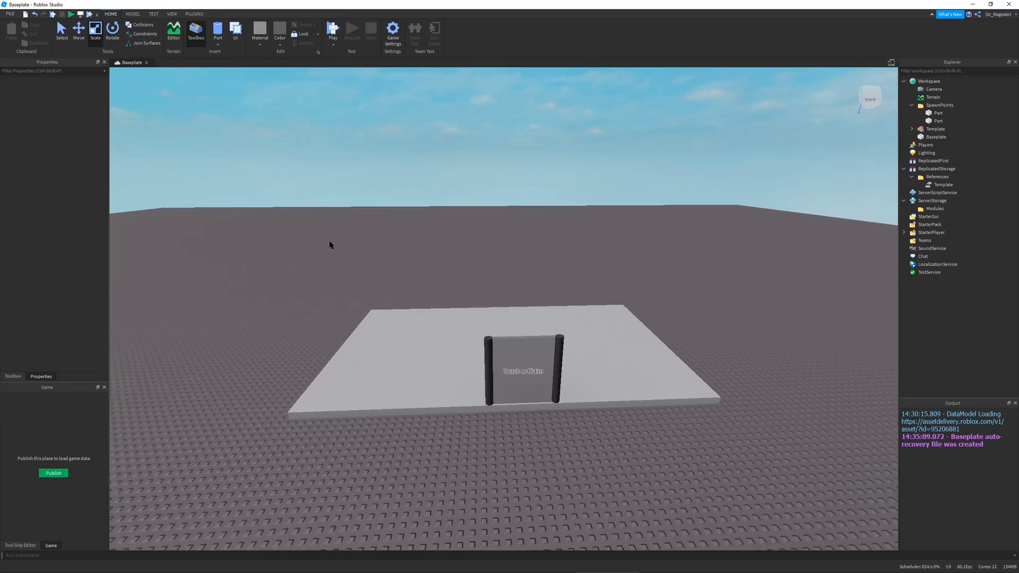
mouse_move(324, 247)
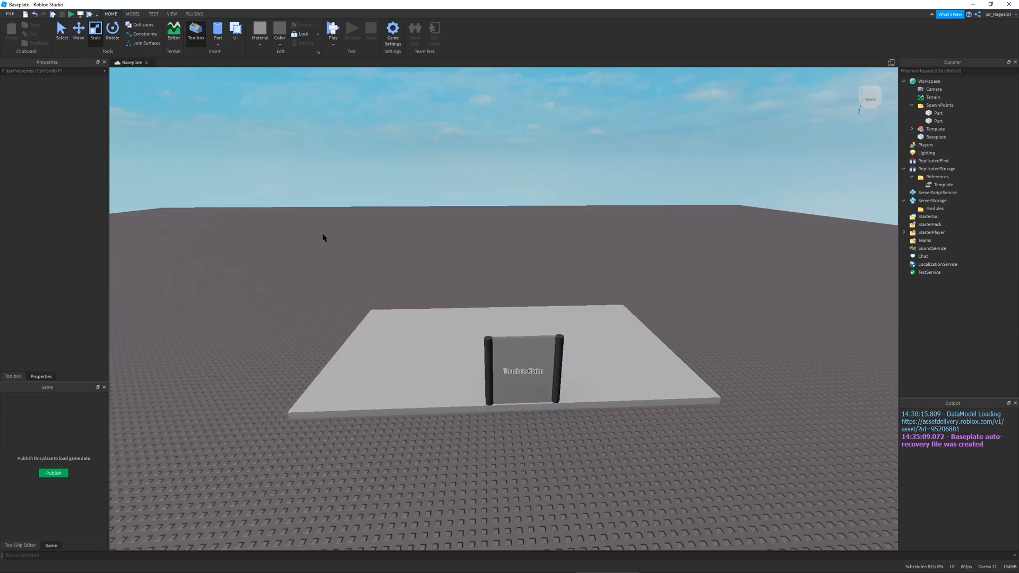
mouse_move(326, 238)
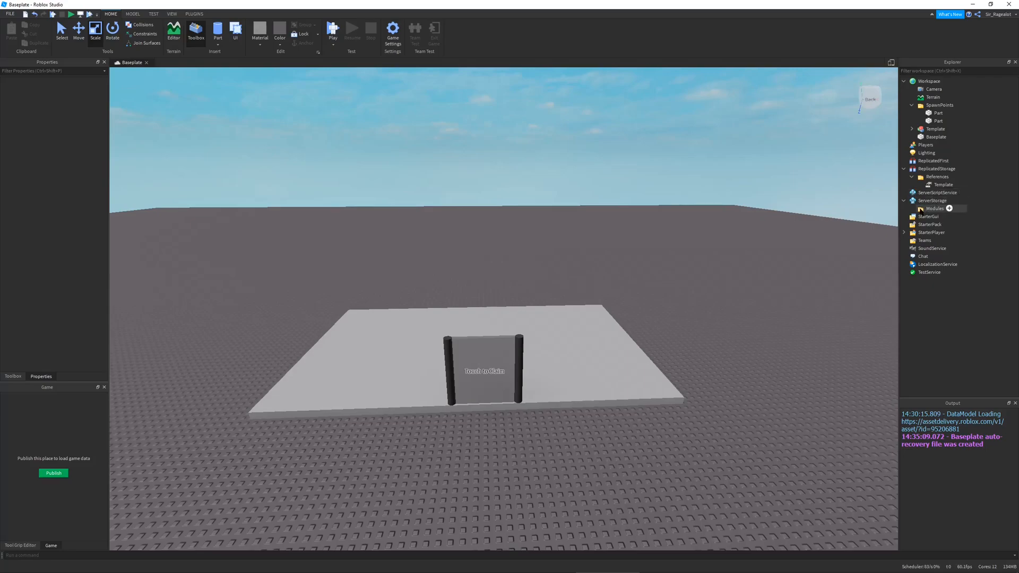
left_click(934, 208)
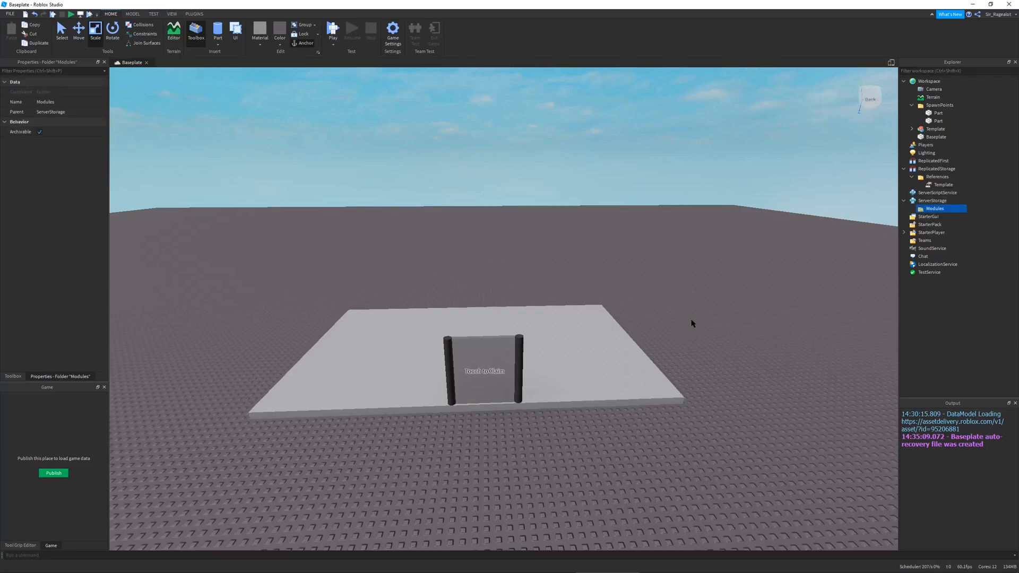